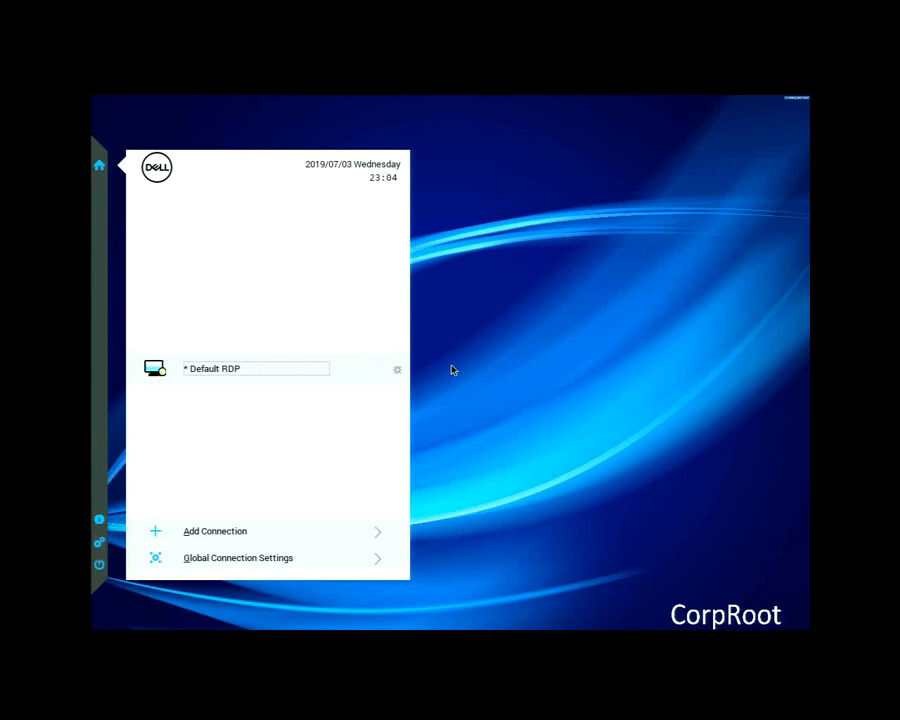
- Show the Central Configuration settings with the Wyse Management Suite server details
{"action": "left_click", "coordinate": [98, 542]}
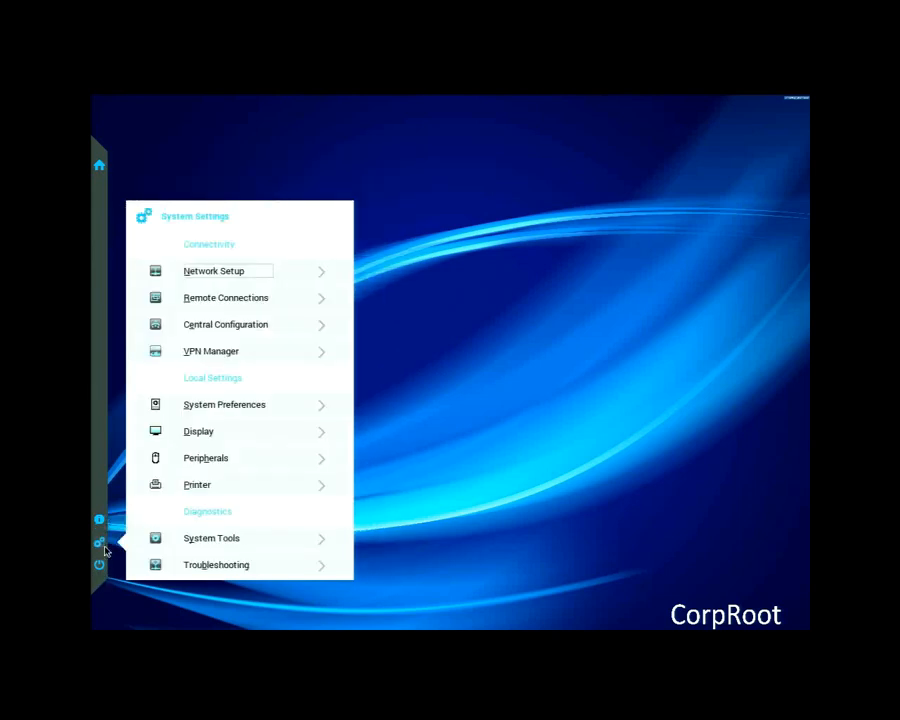
{"action": "mouse_move", "coordinate": [236, 330]}
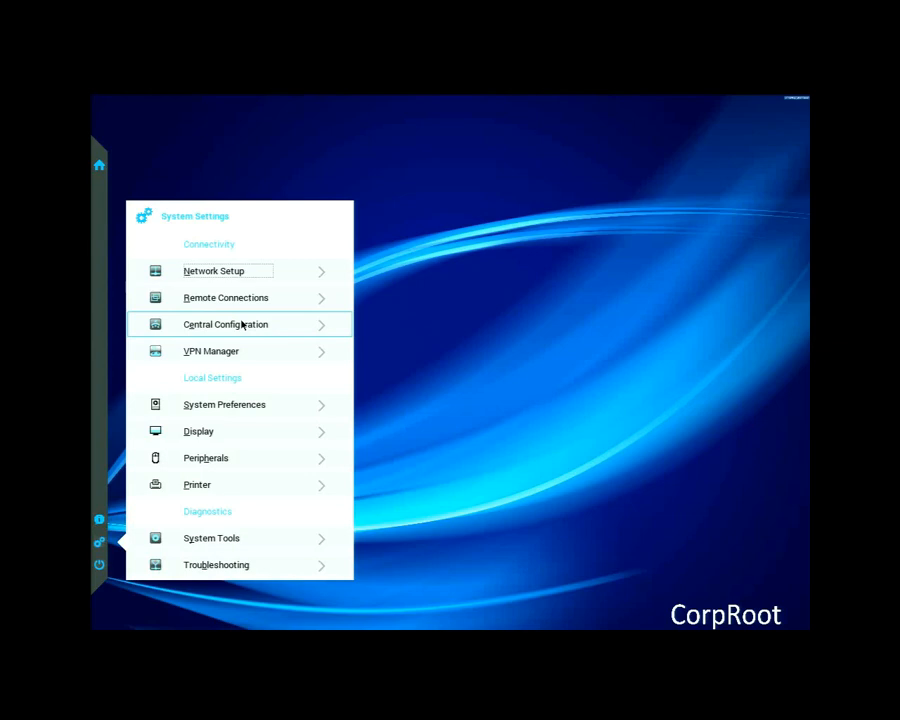
{"action": "left_click", "coordinate": [224, 324]}
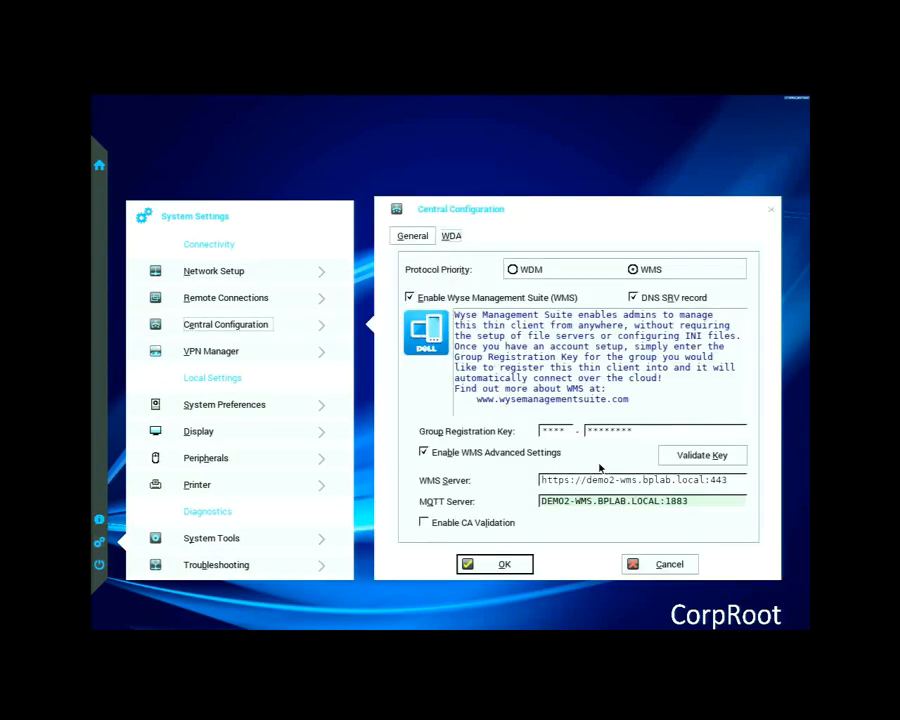
{"action": "mouse_move", "coordinate": [98, 564]}
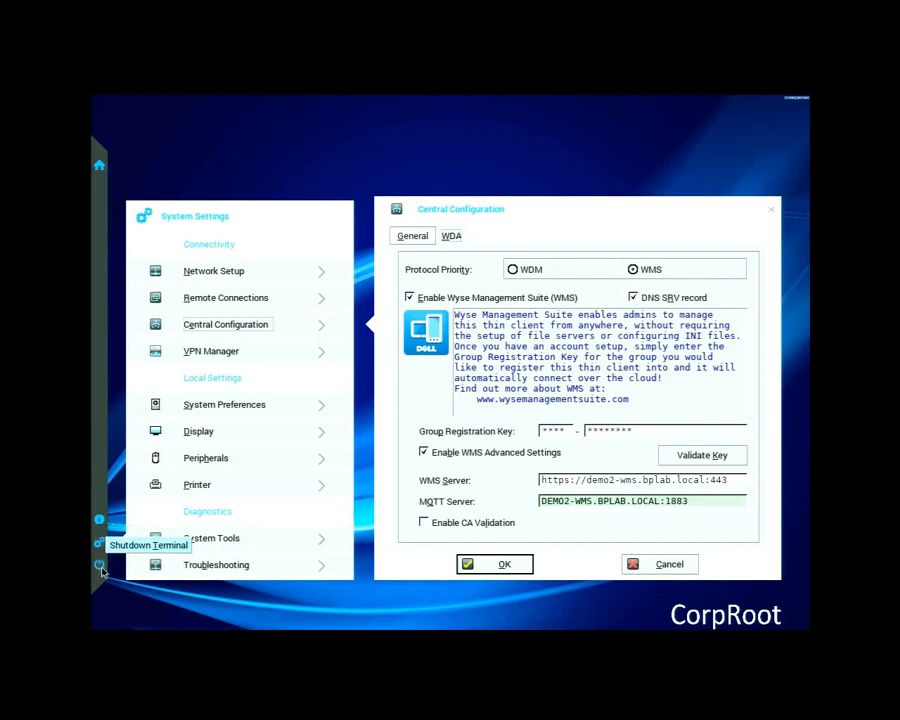
- Restart the thin client from Shutdown Terminal so it checks in again
{"action": "left_click", "coordinate": [98, 564]}
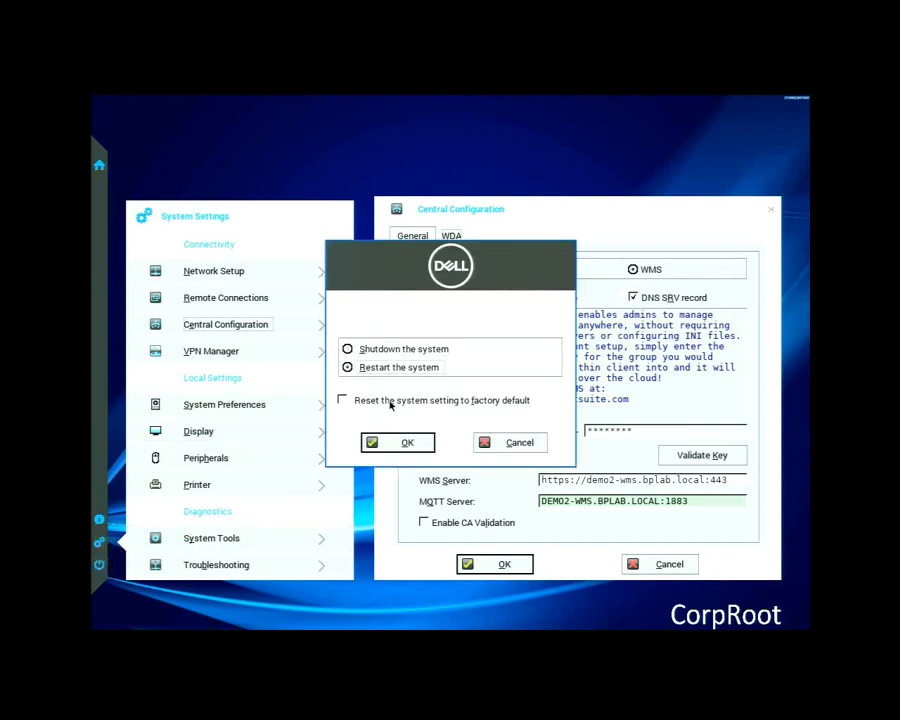
{"action": "left_click", "coordinate": [396, 442]}
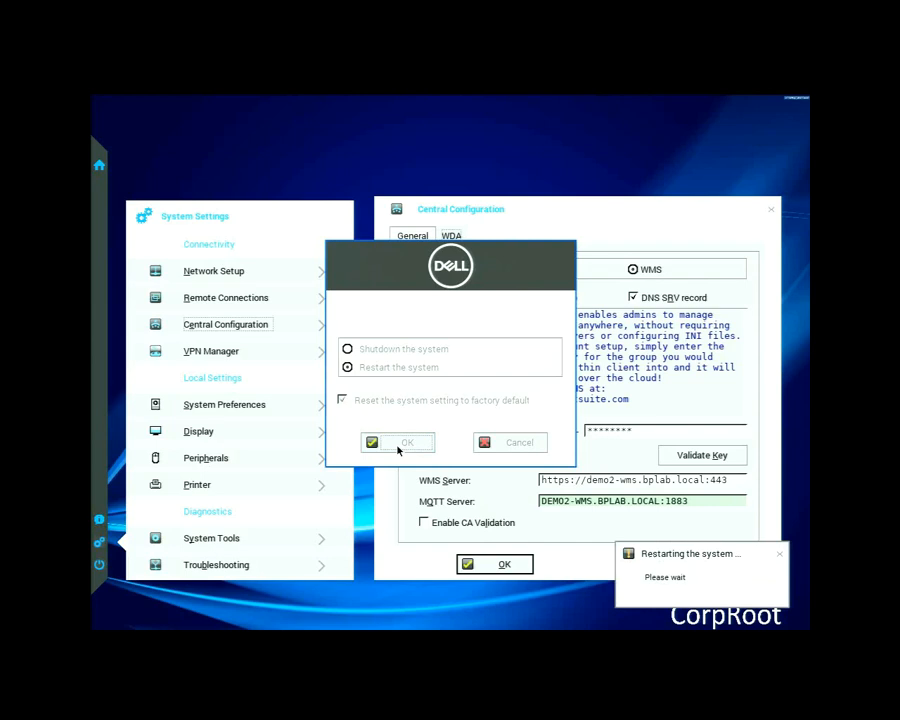
{"action": "left_click", "coordinate": [396, 442]}
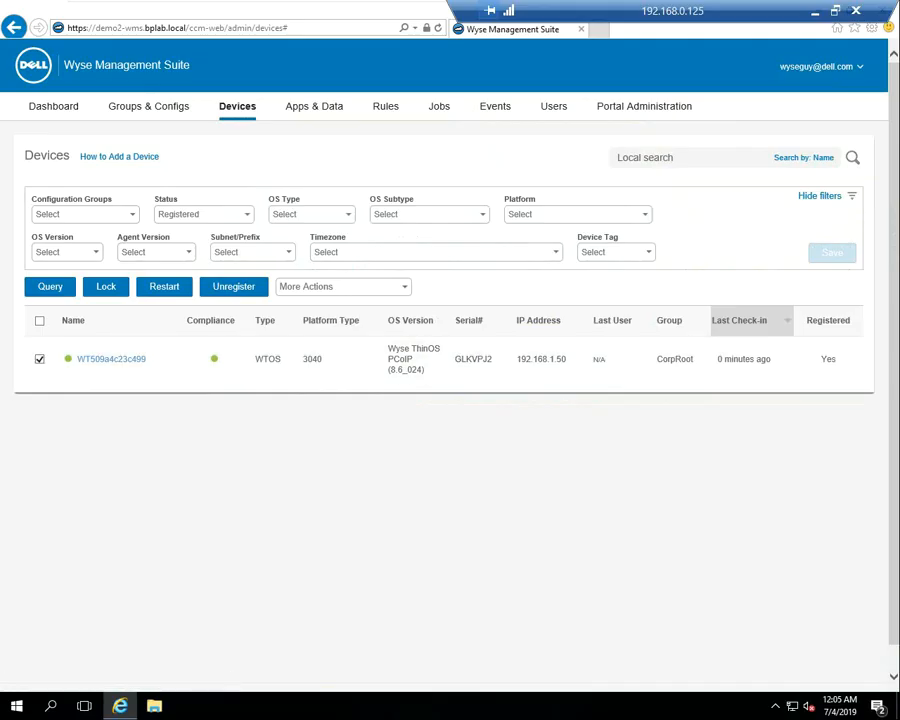
- Force-unregister the checked-in thin client and return to the Dashboard
{"action": "left_click", "coordinate": [232, 288]}
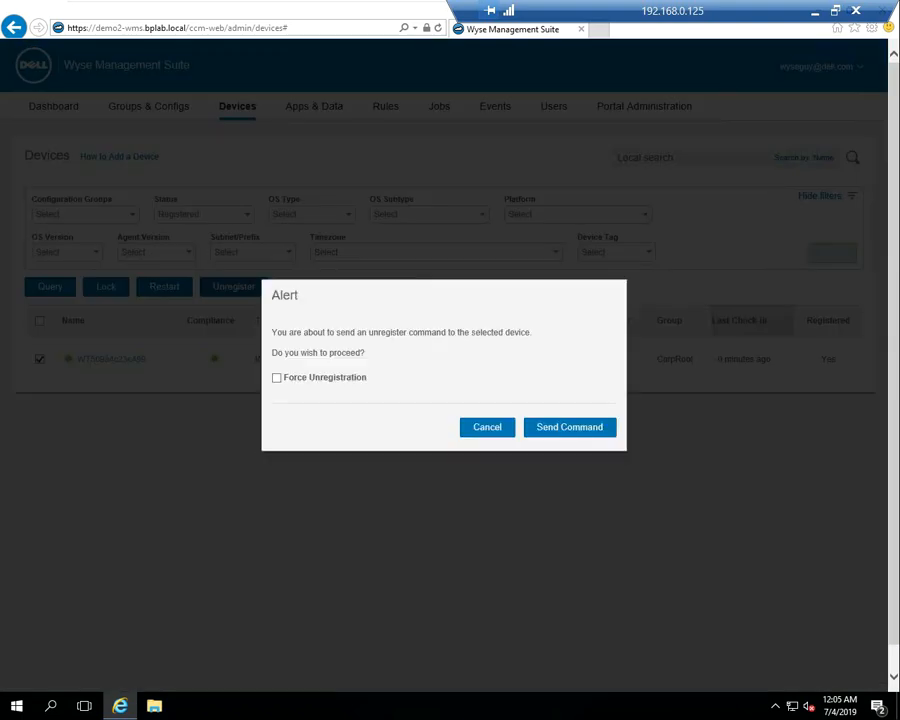
{"action": "left_click", "coordinate": [276, 376]}
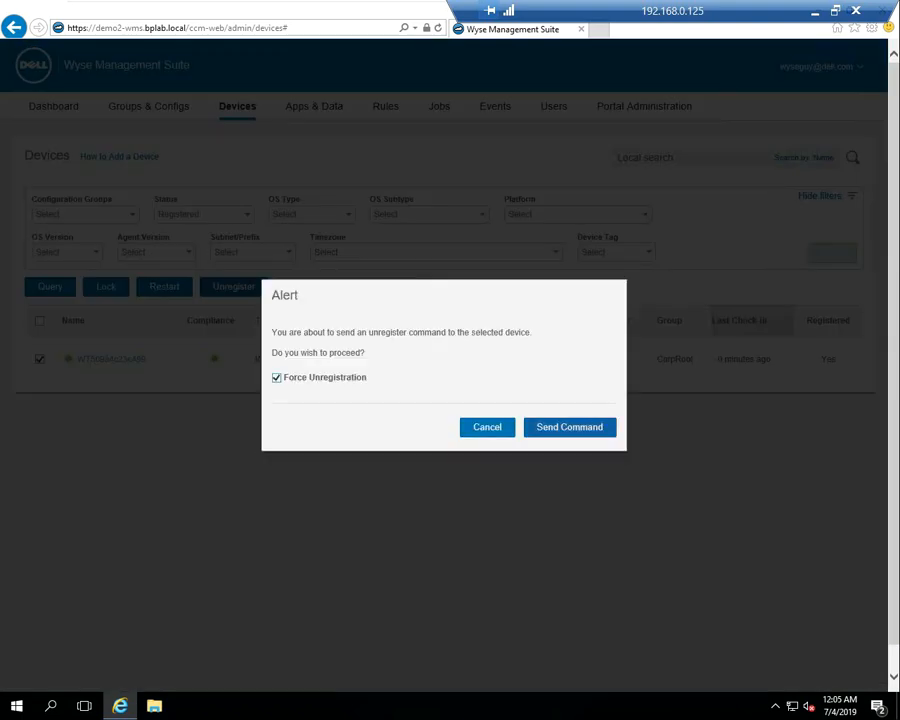
{"action": "left_click", "coordinate": [568, 426]}
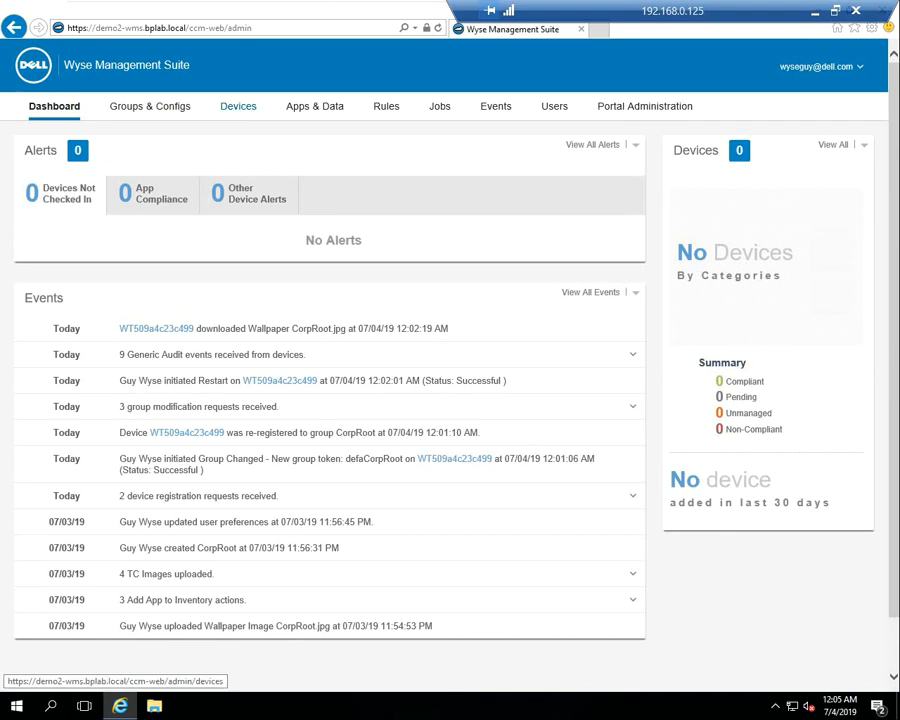
{"action": "left_click", "coordinate": [236, 106]}
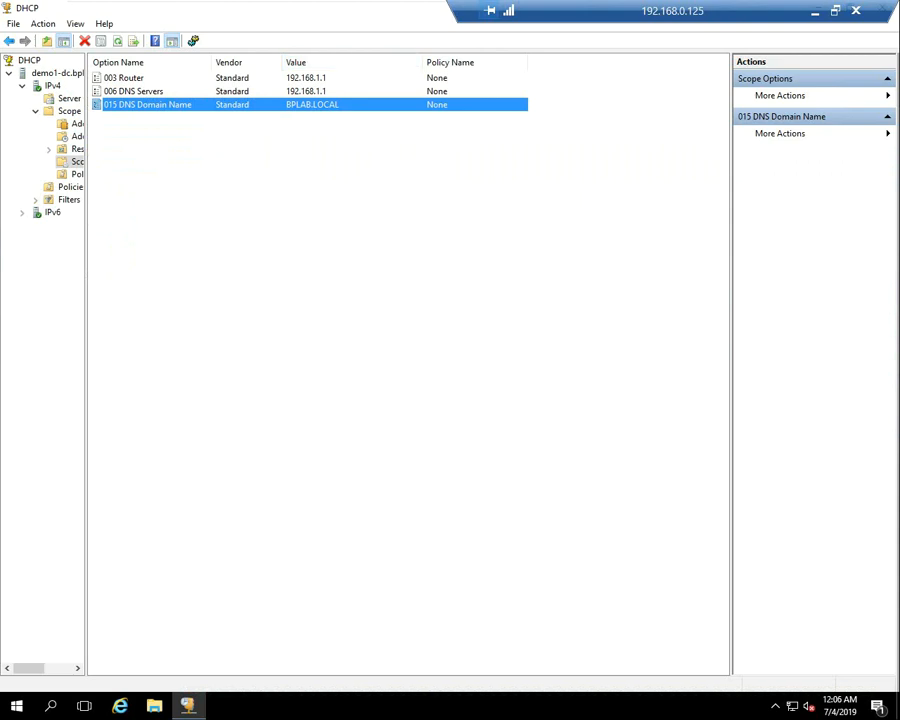
- Bring up Set Predefined Options for the IPv4 server
{"action": "right_click", "coordinate": [46, 92]}
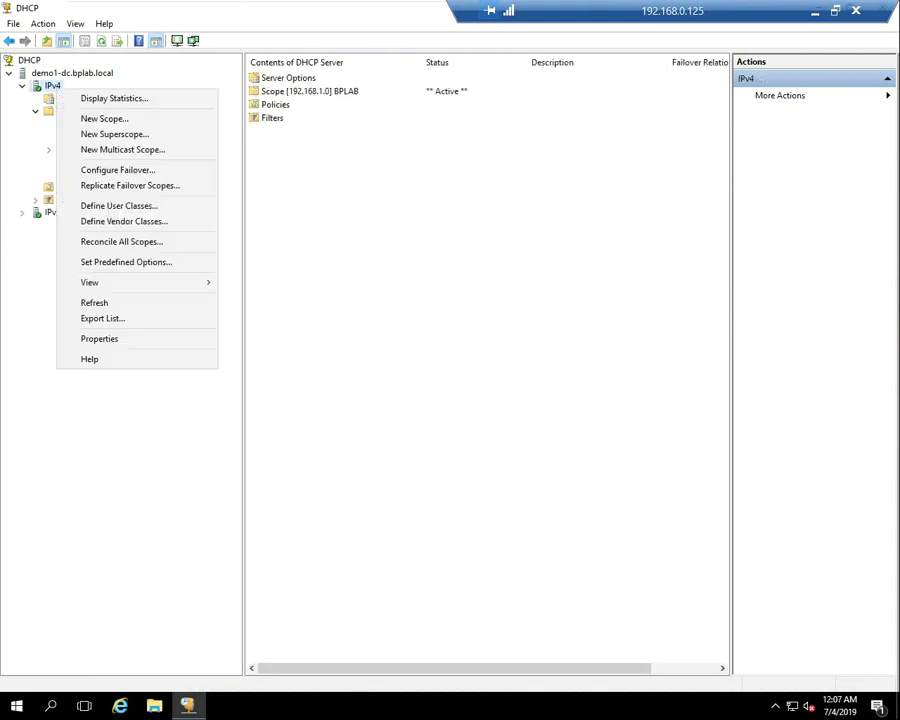
{"action": "mouse_move", "coordinate": [124, 220]}
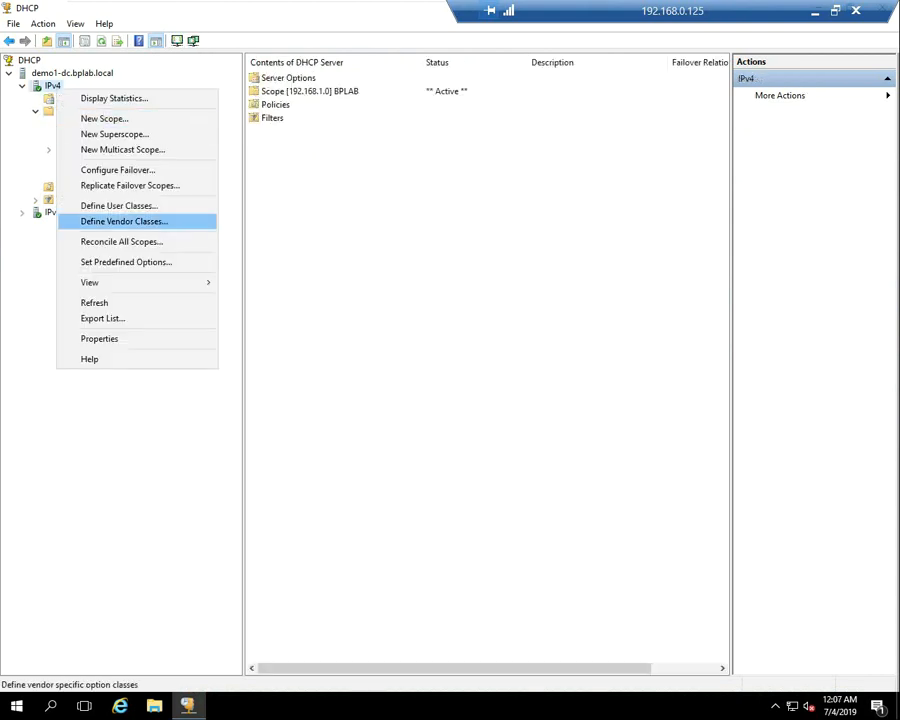
{"action": "left_click", "coordinate": [126, 262]}
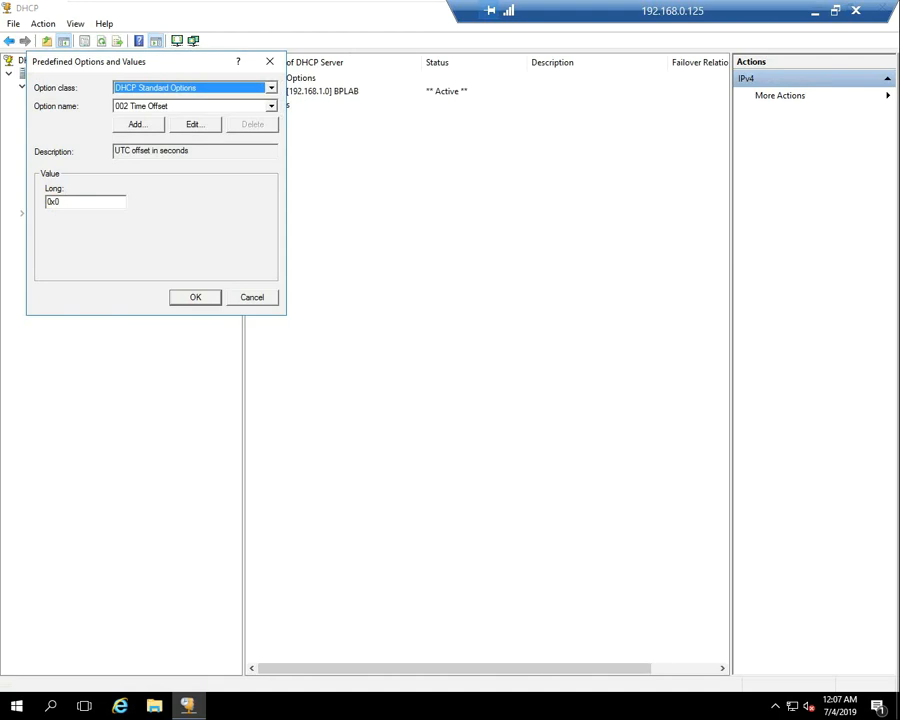
- Add standard option 165 'WMS Server', String type, description WMS Server
{"action": "left_click", "coordinate": [138, 124]}
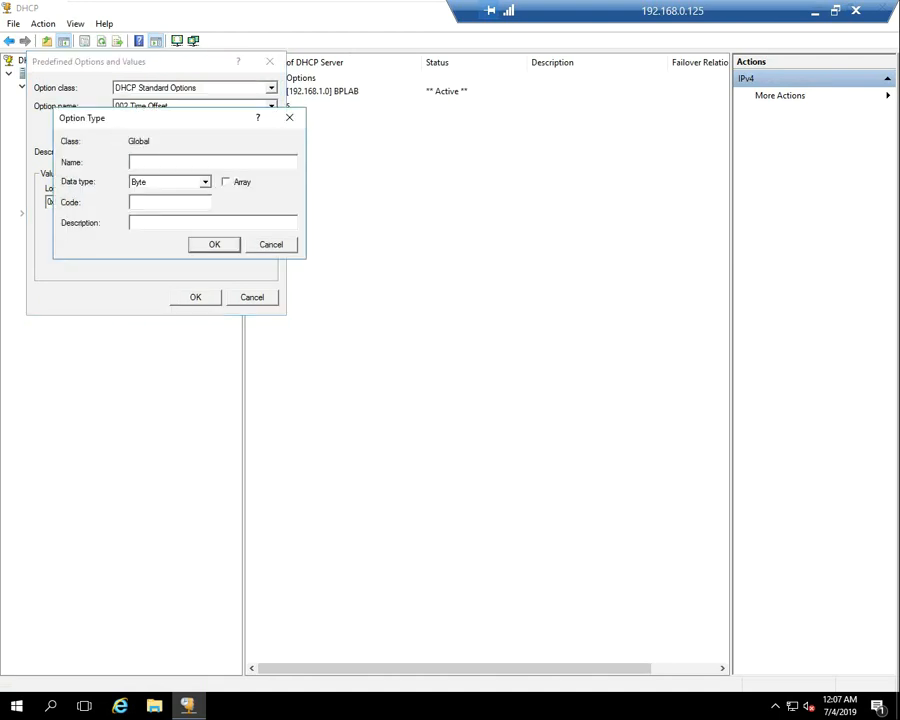
{"action": "type", "text": "WMS"}
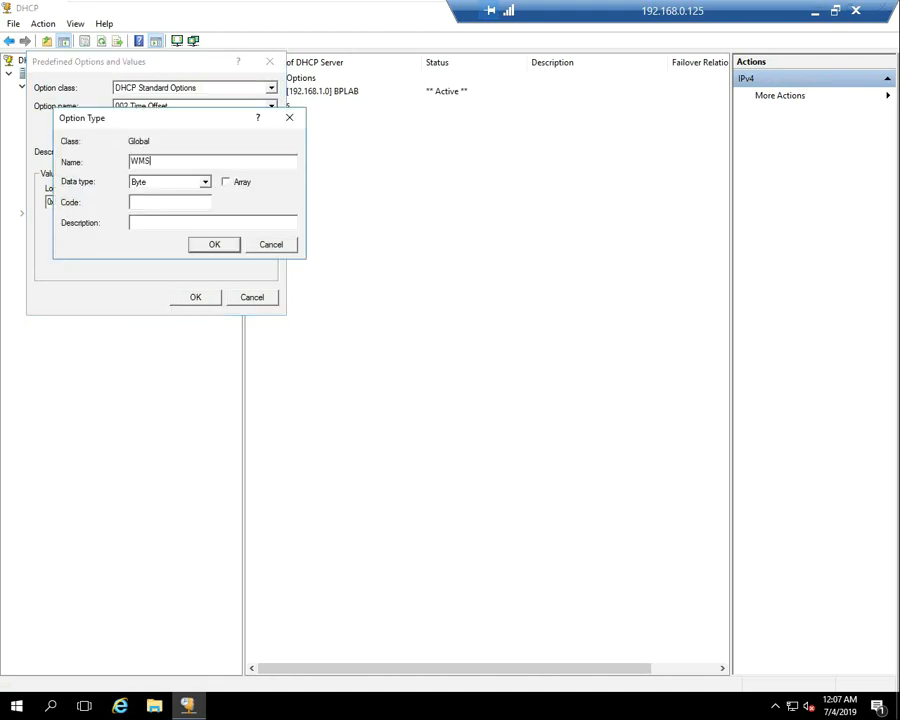
{"action": "type", "text": "Server"}
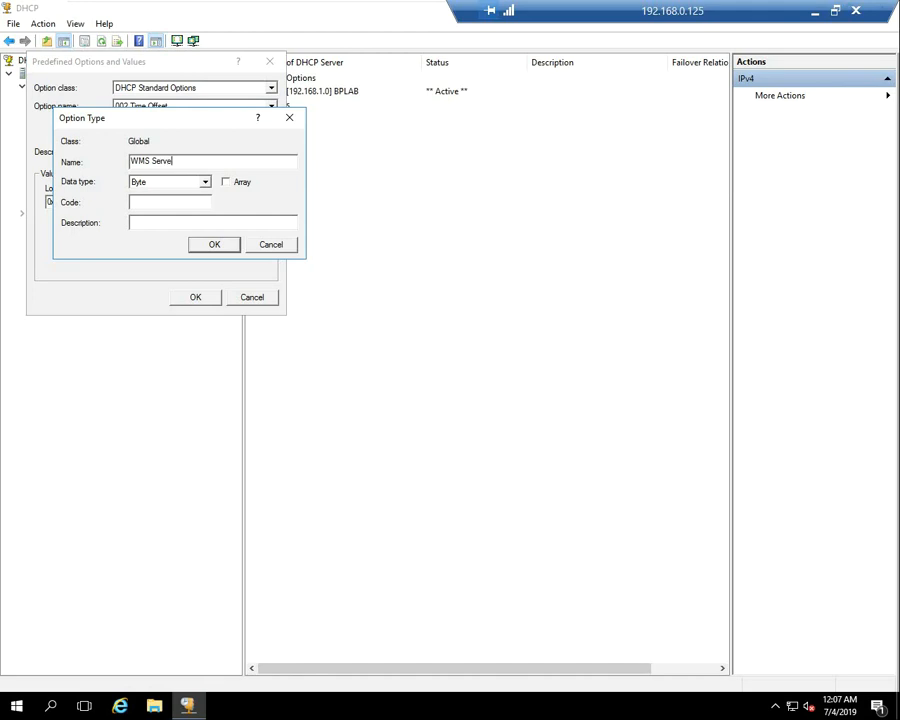
{"action": "triple_click", "coordinate": [152, 160]}
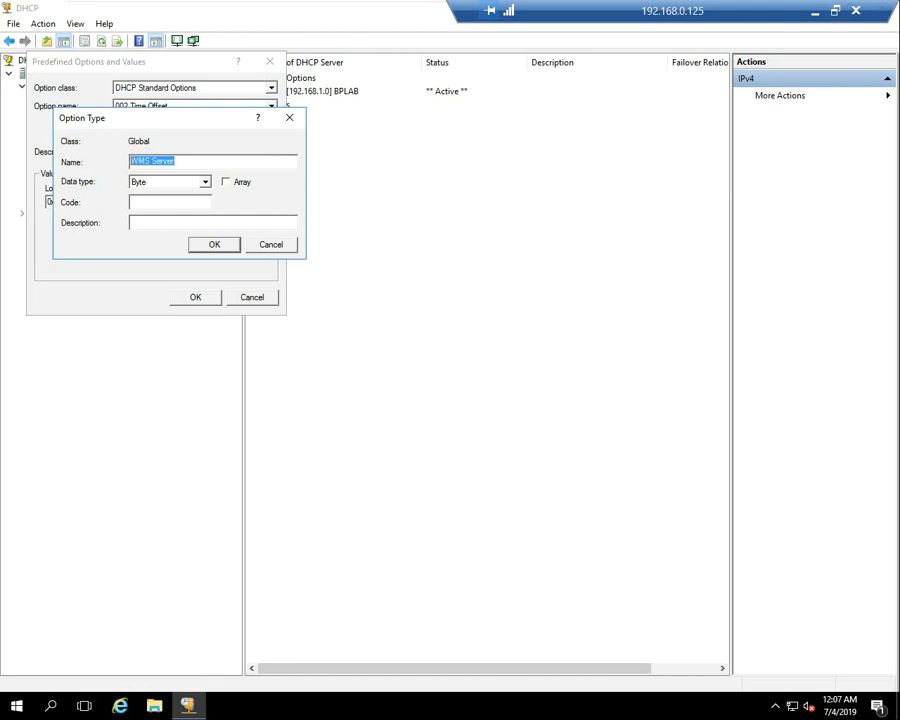
{"action": "left_click", "coordinate": [164, 180]}
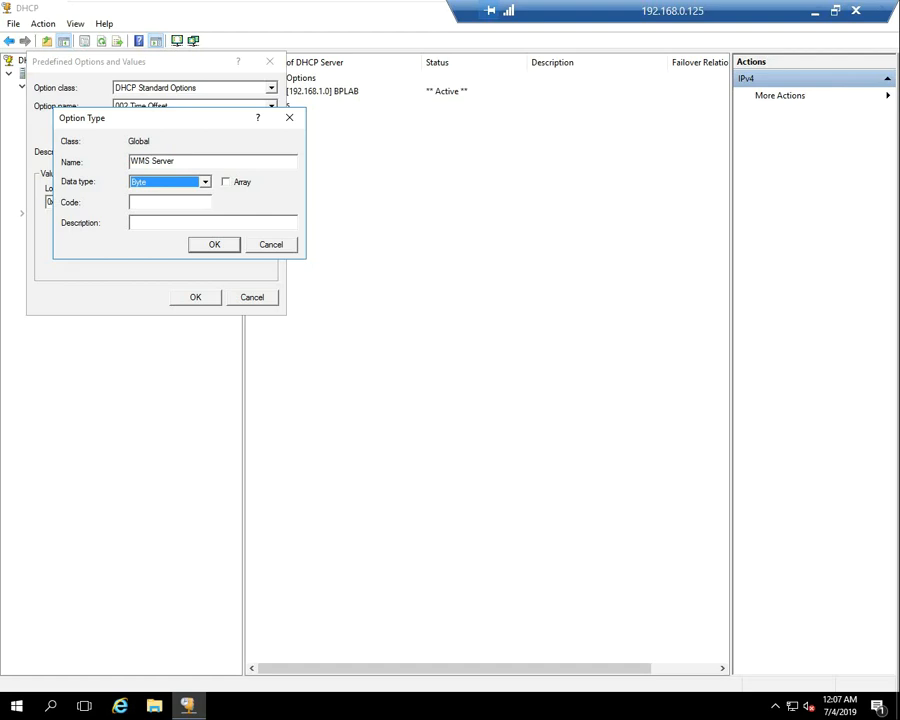
{"action": "left_click", "coordinate": [204, 180]}
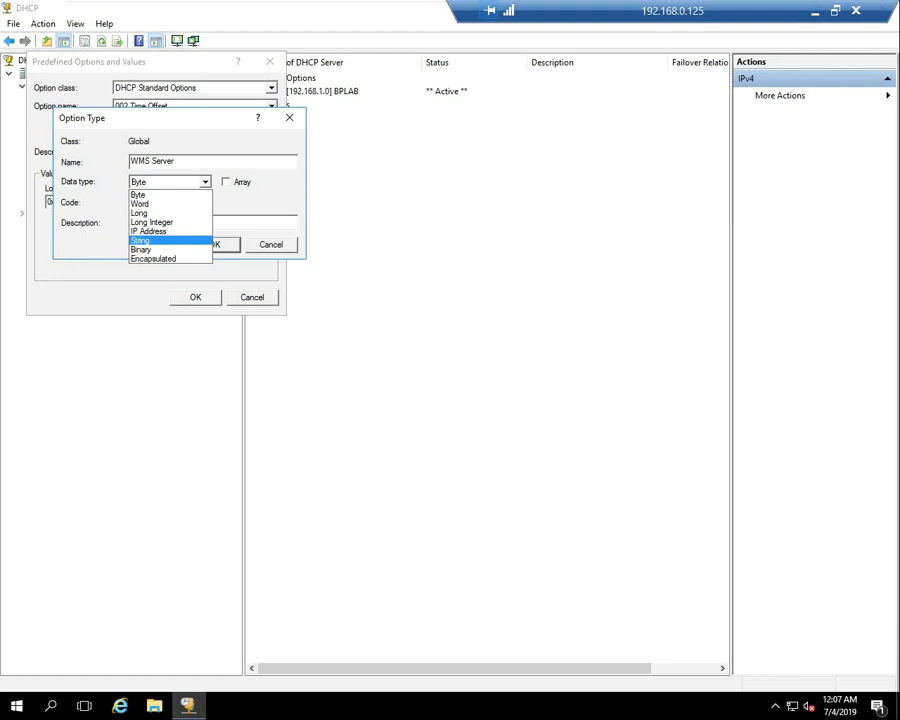
{"action": "left_click", "coordinate": [144, 240]}
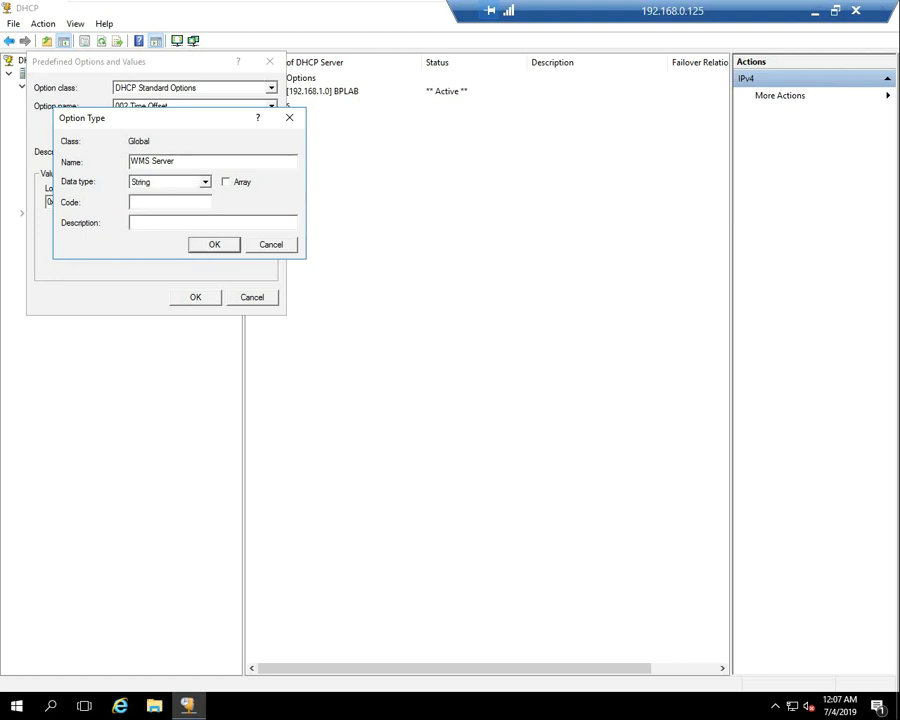
{"action": "type", "text": "165"}
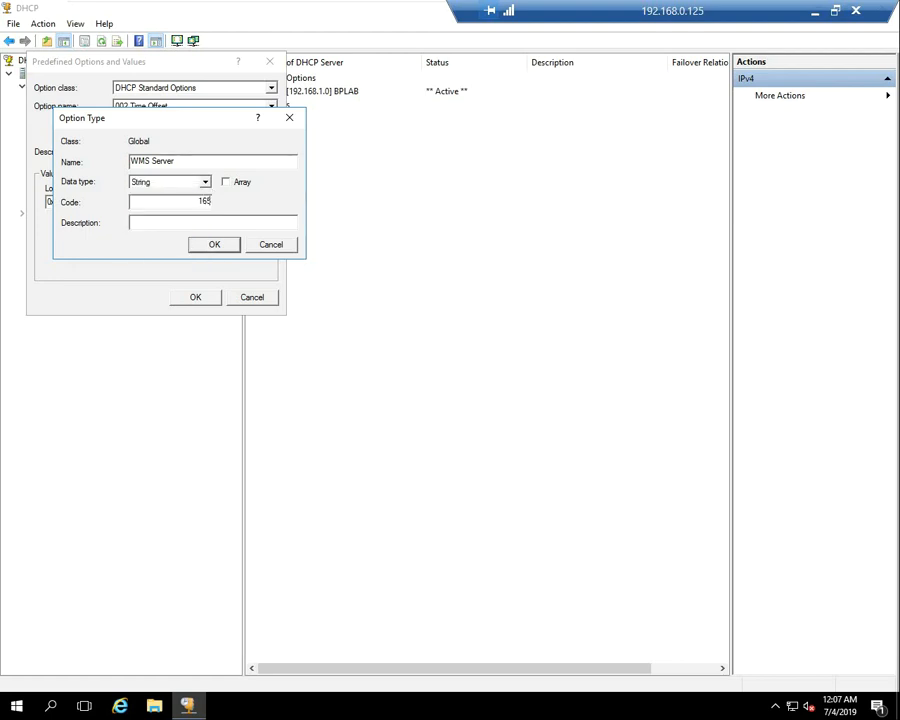
{"action": "type", "text": "WMS Server"}
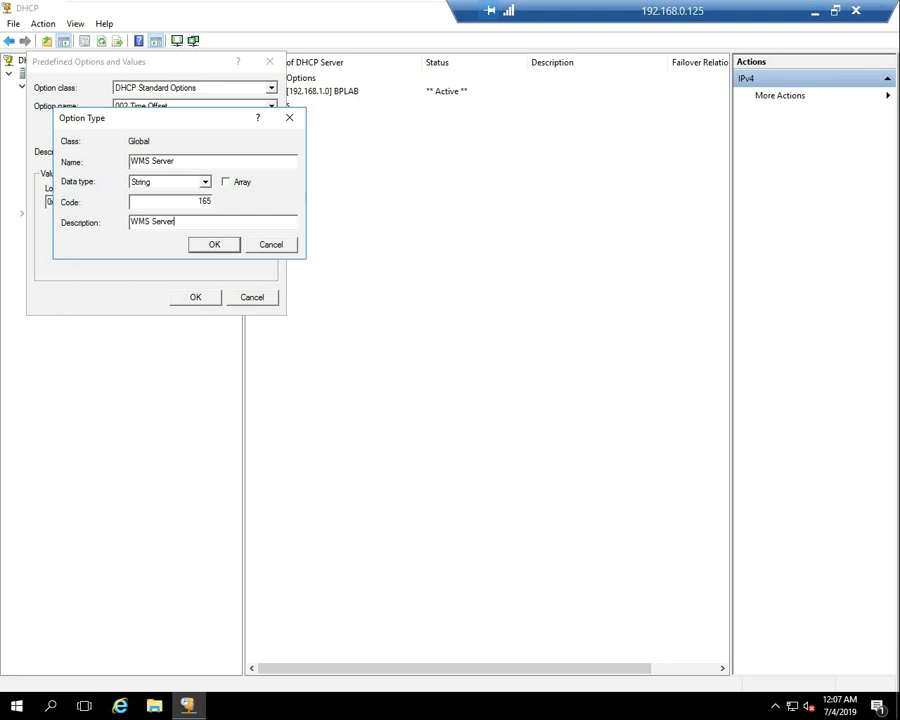
{"action": "left_click", "coordinate": [212, 244]}
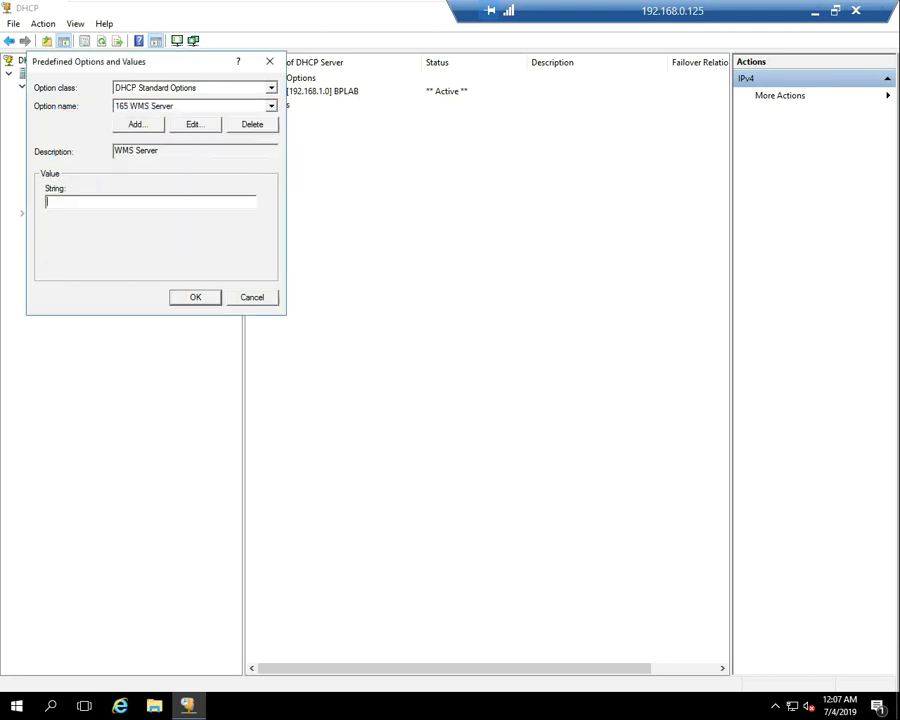
{"action": "type", "text": "HTT"}
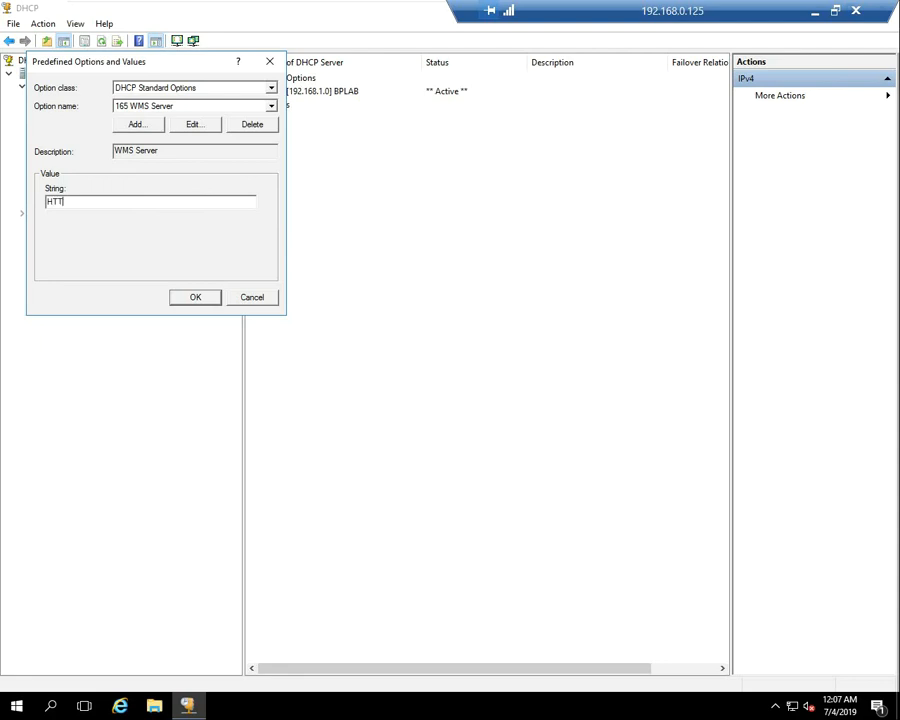
{"action": "type", "text": "PS"}
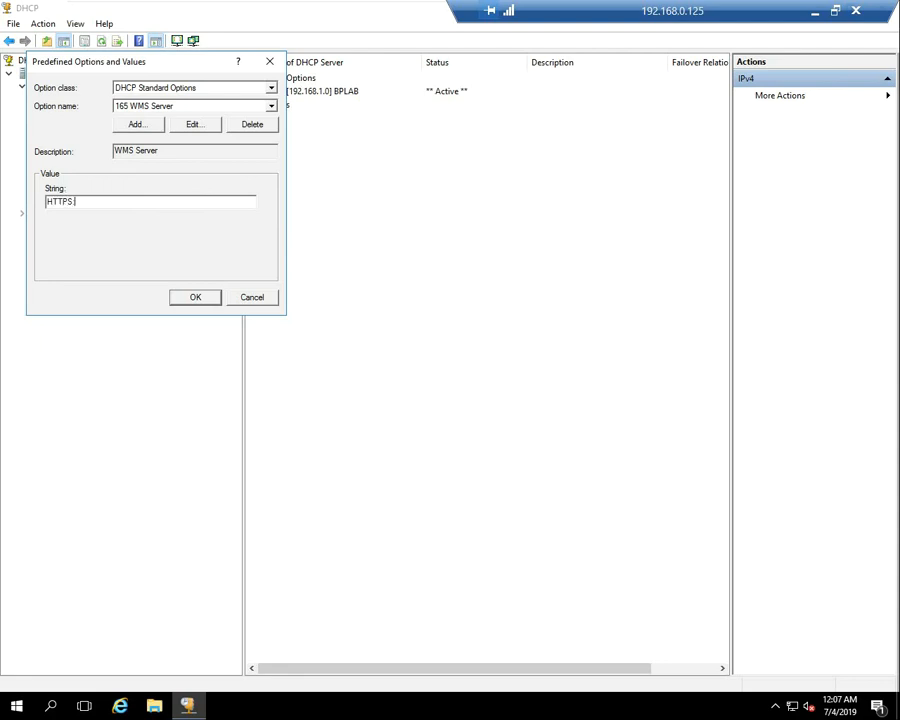
{"action": "type", "text": "://DEMO2"}
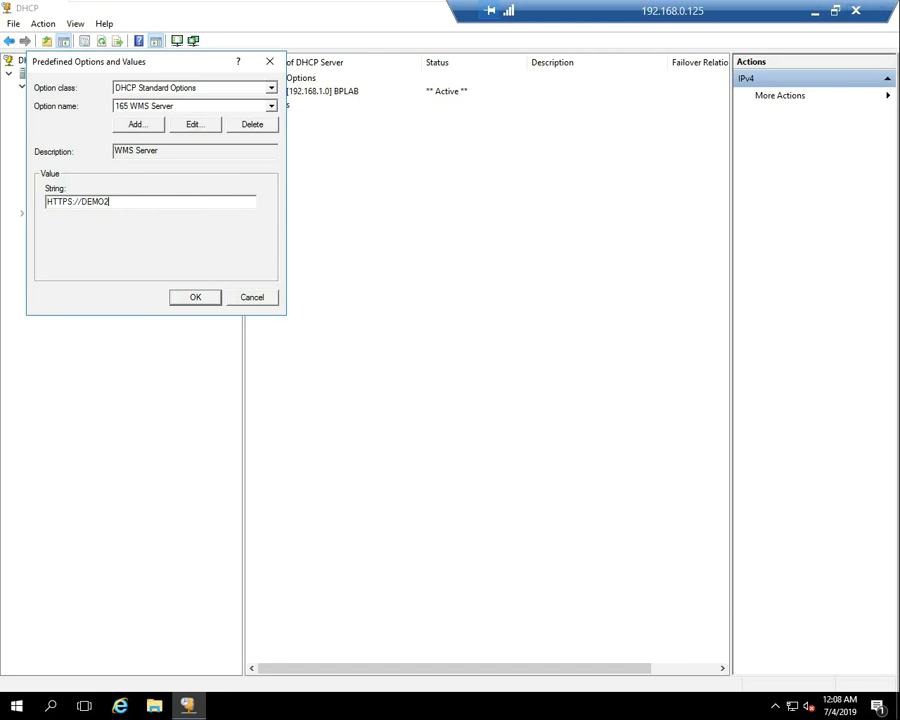
{"action": "type", "text": "-WMS"}
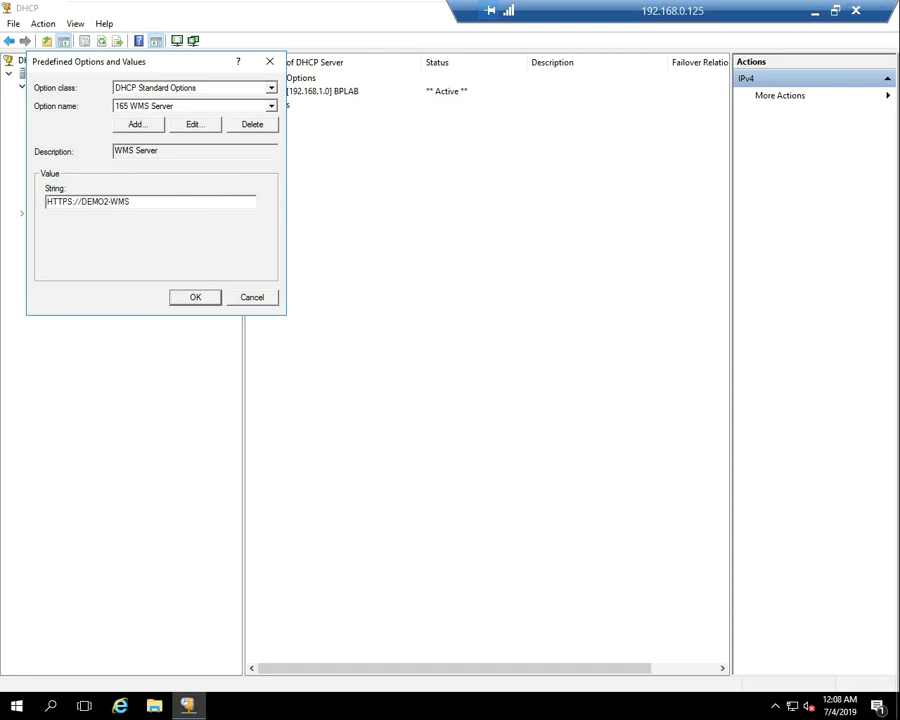
{"action": "type", "text": ".BPLAB"}
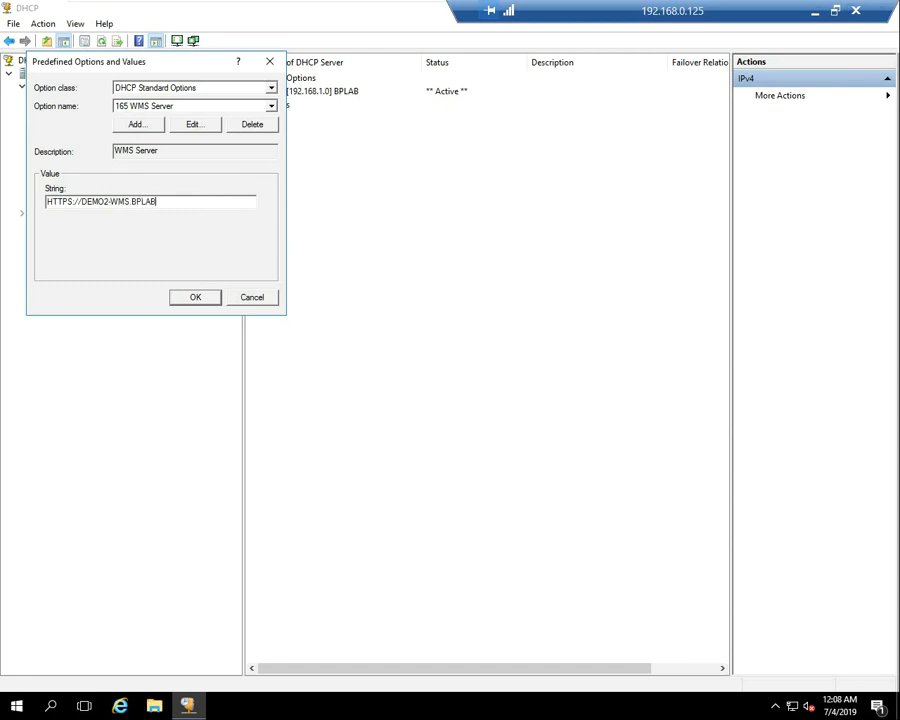
{"action": "type", "text": ".LOCAL"}
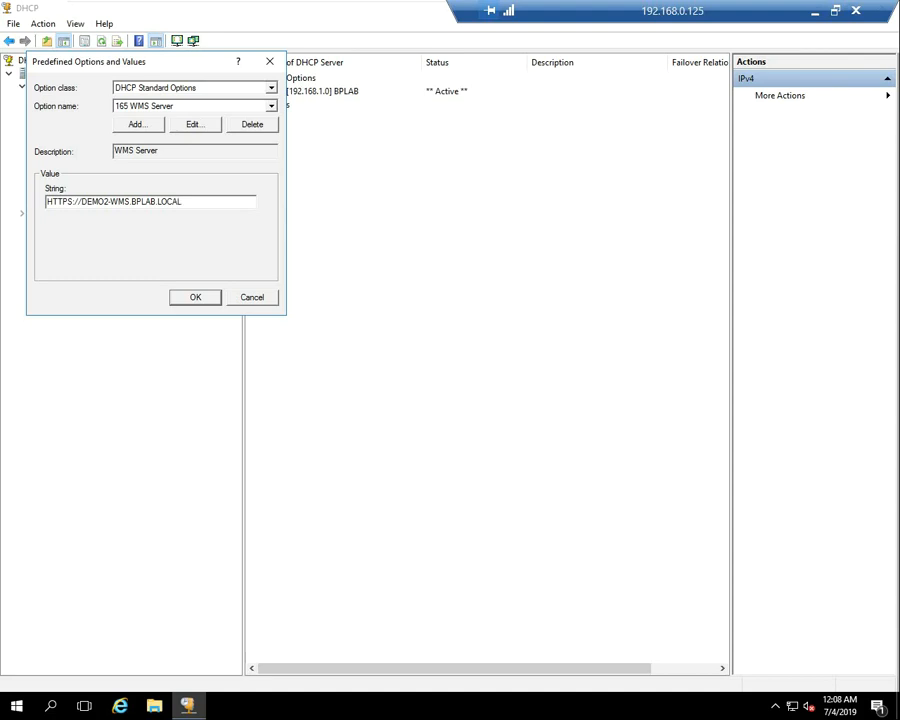
{"action": "type", "text": ":443"}
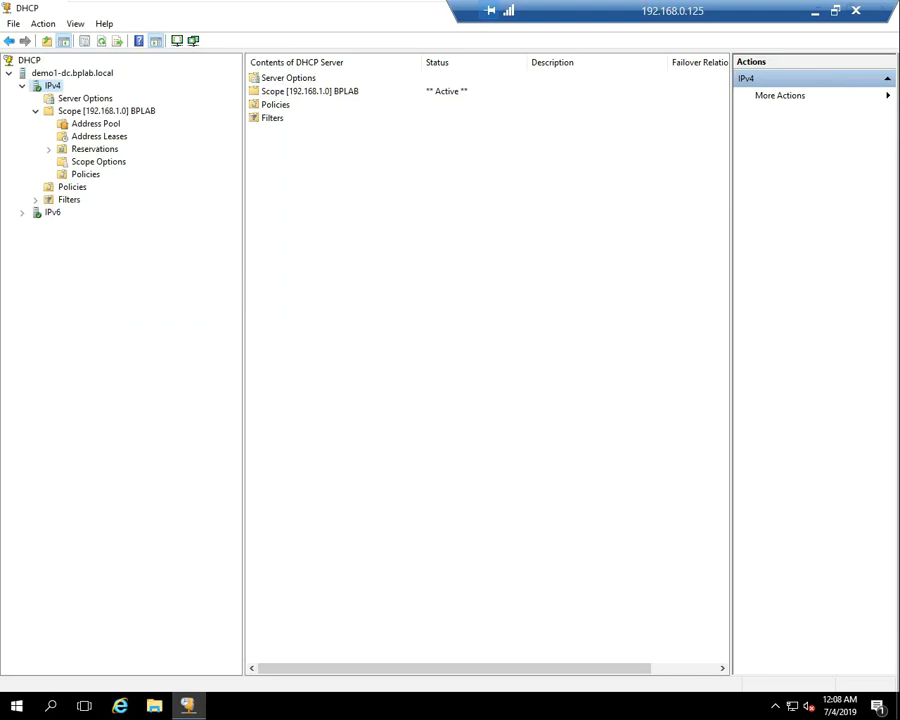
- Add standard option 167 'WMS CA Validation', String type, with matching description
{"action": "right_click", "coordinate": [48, 84]}
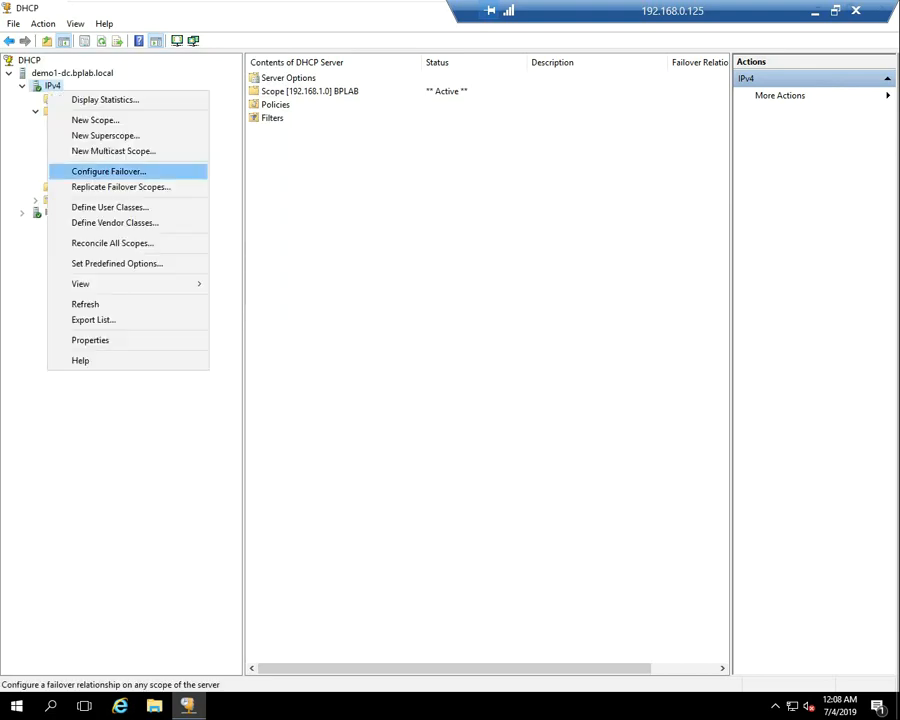
{"action": "left_click", "coordinate": [118, 264]}
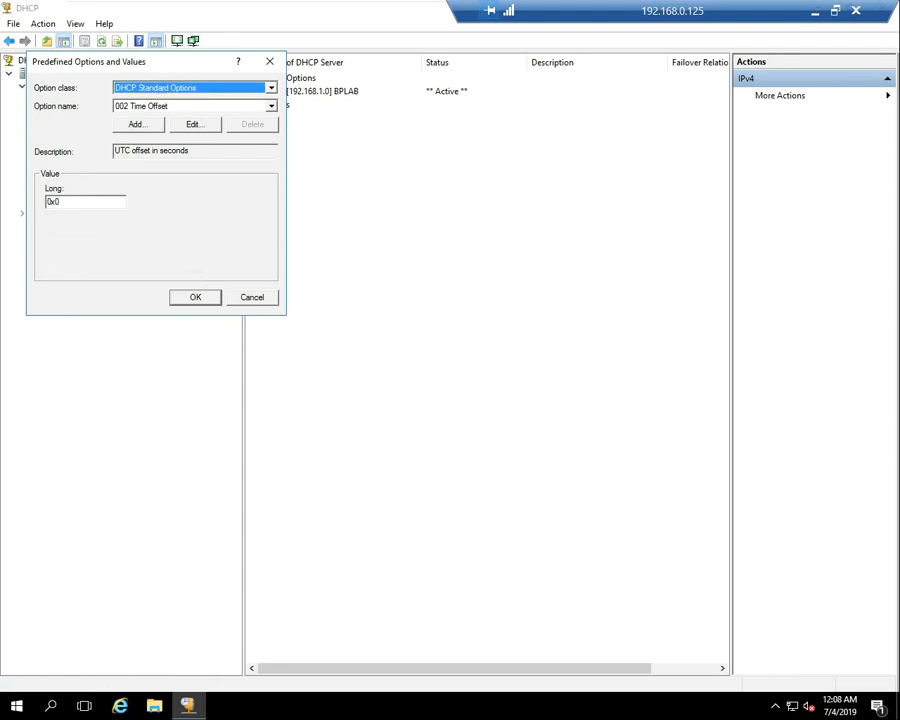
{"action": "left_click", "coordinate": [138, 124]}
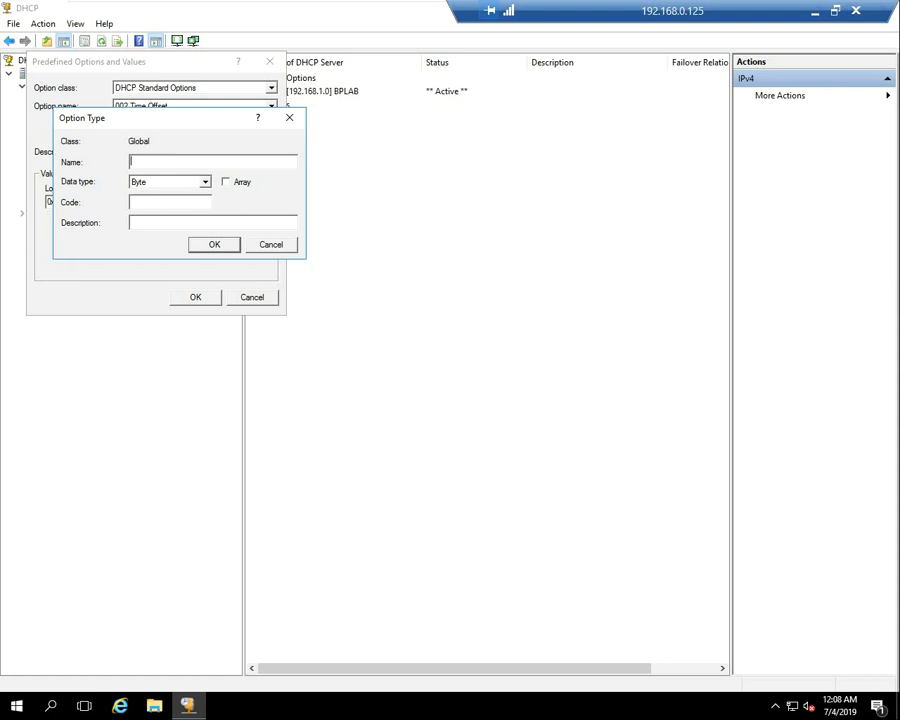
{"action": "type", "text": "WMS CA"}
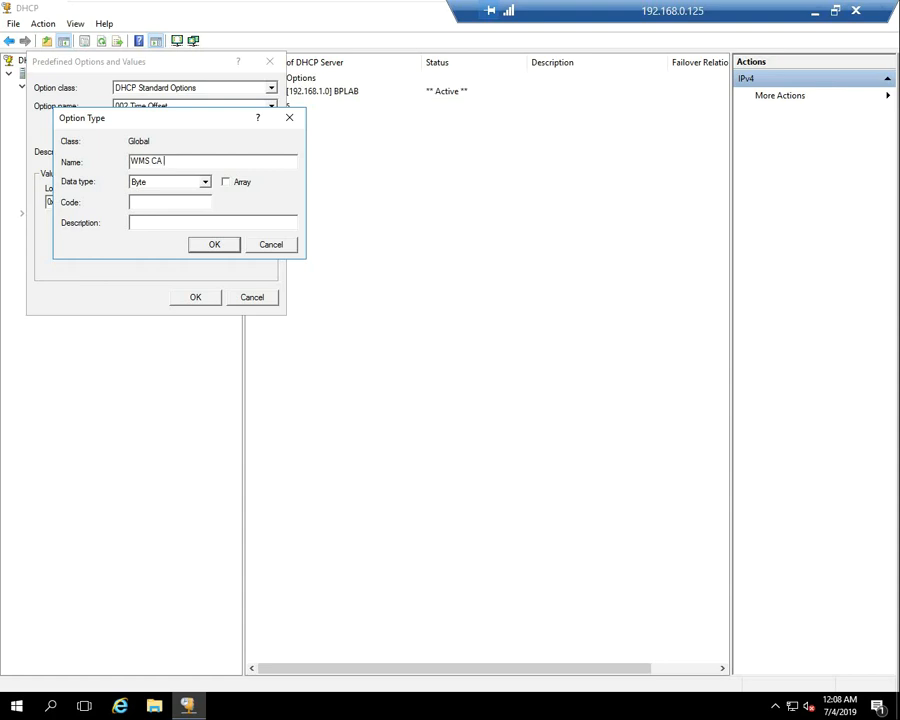
{"action": "type", "text": "Val"}
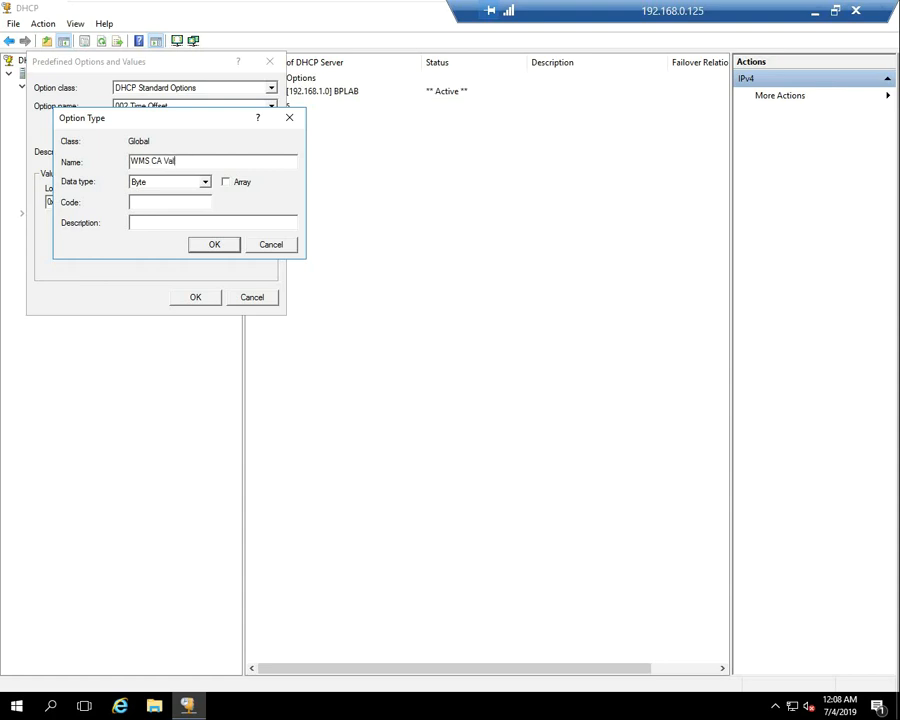
{"action": "type", "text": "idation"}
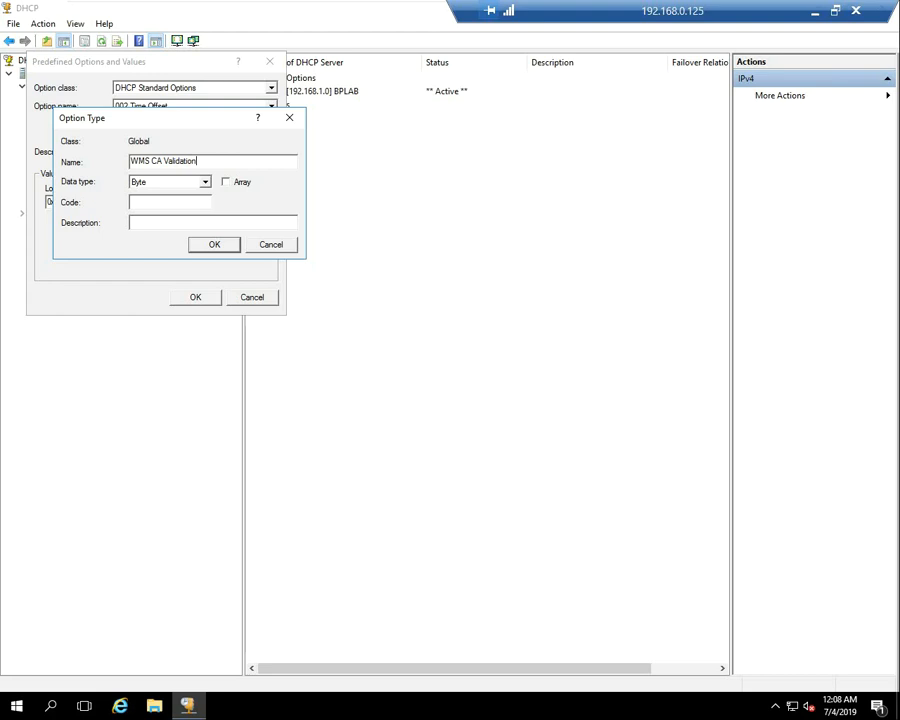
{"action": "triple_click", "coordinate": [164, 160]}
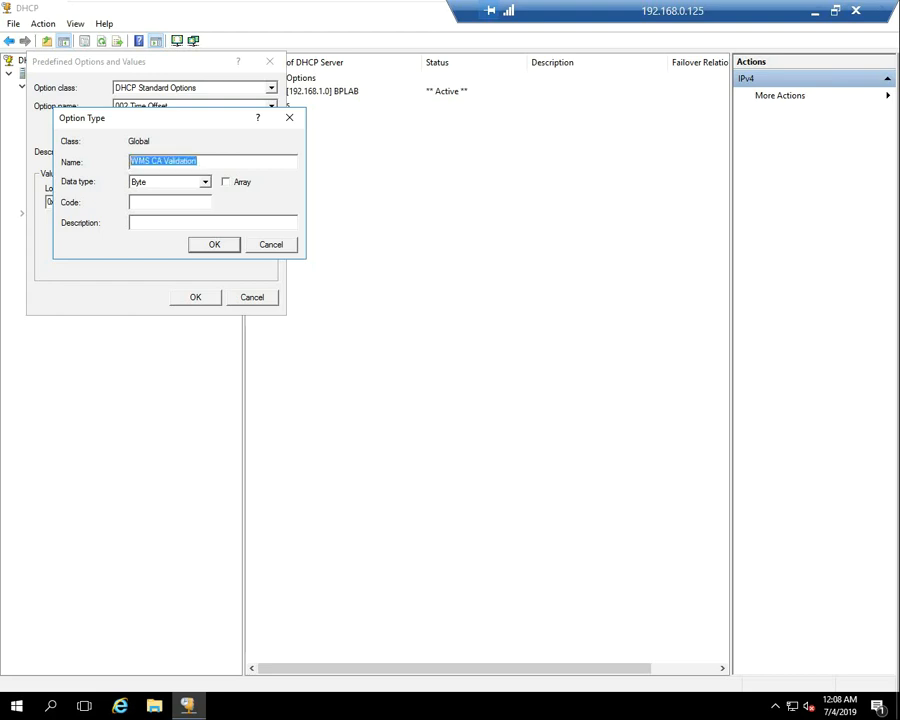
{"action": "left_click", "coordinate": [204, 182]}
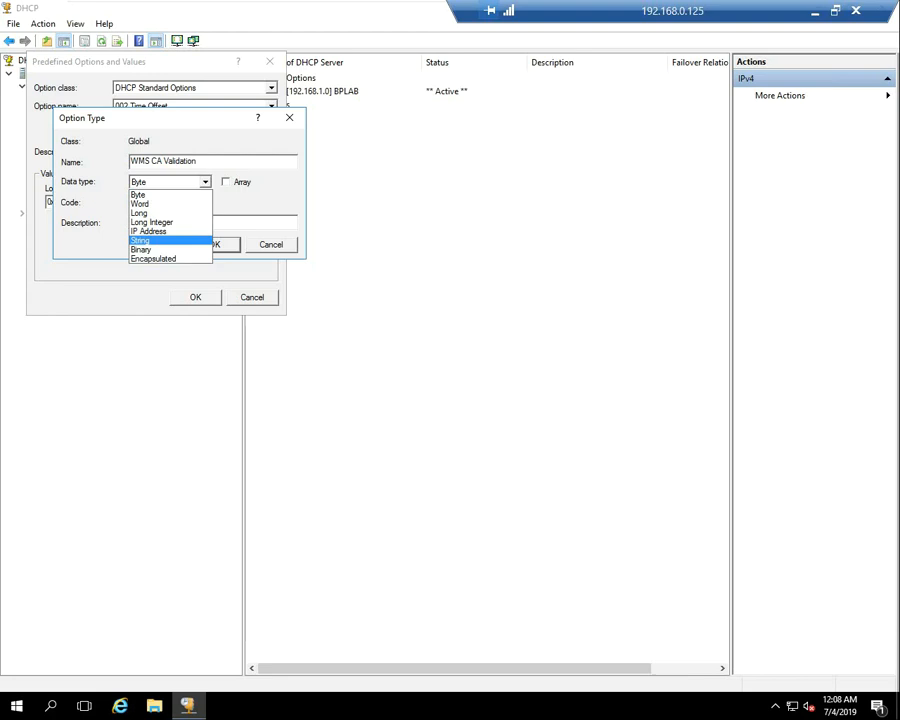
{"action": "left_click", "coordinate": [148, 244]}
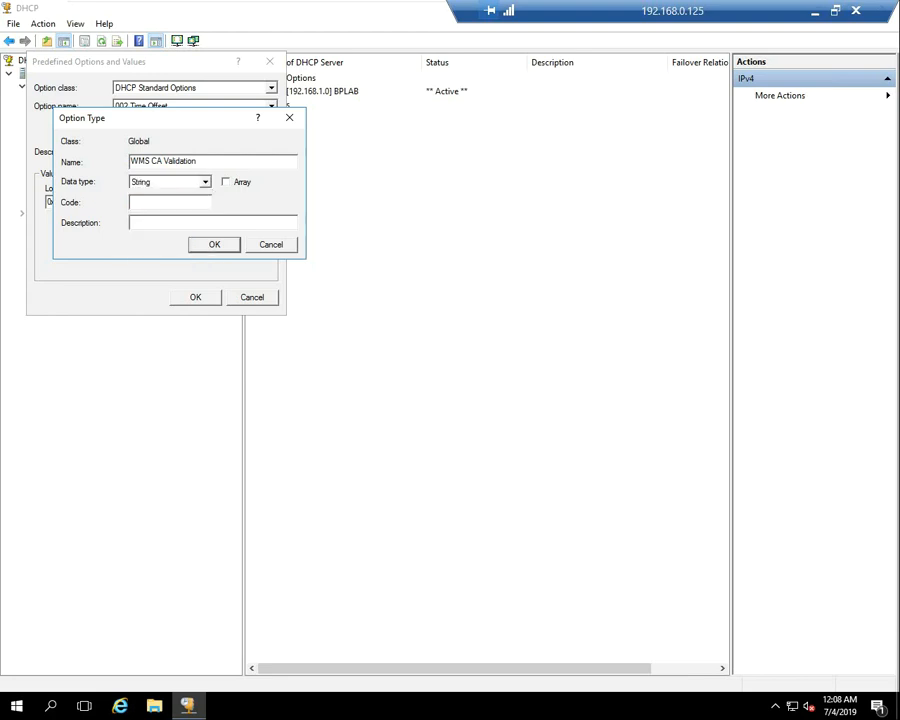
{"action": "type", "text": "167"}
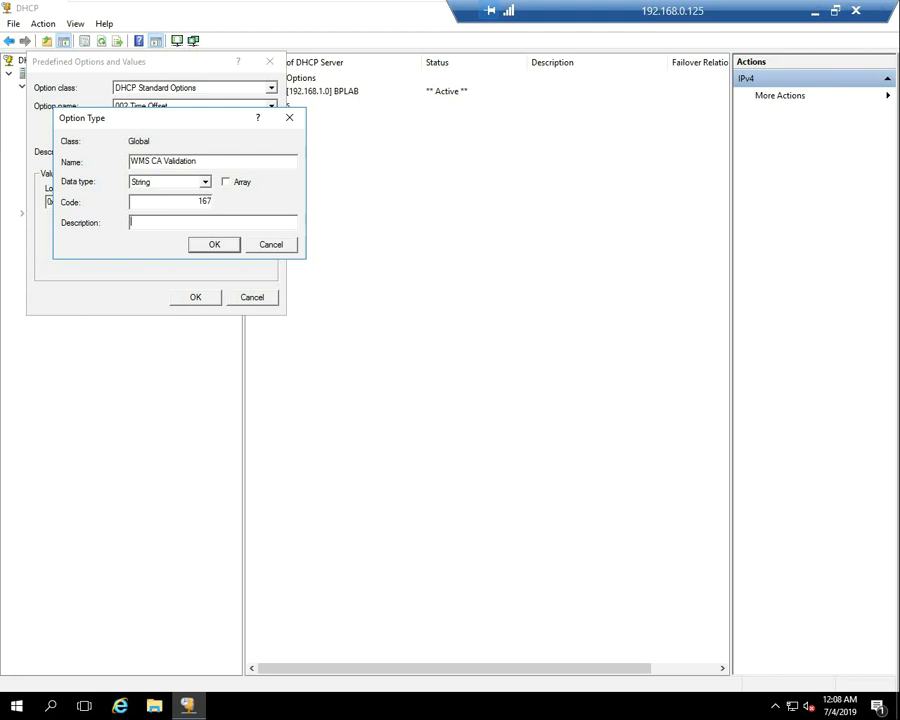
{"action": "type", "text": "WMS CA Validation"}
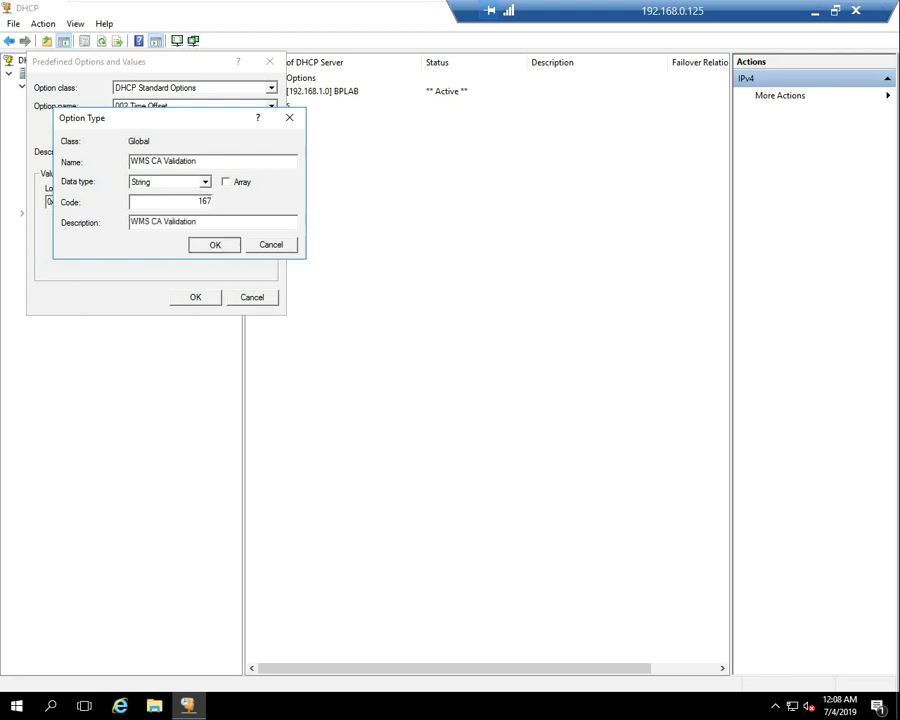
{"action": "left_click", "coordinate": [214, 244]}
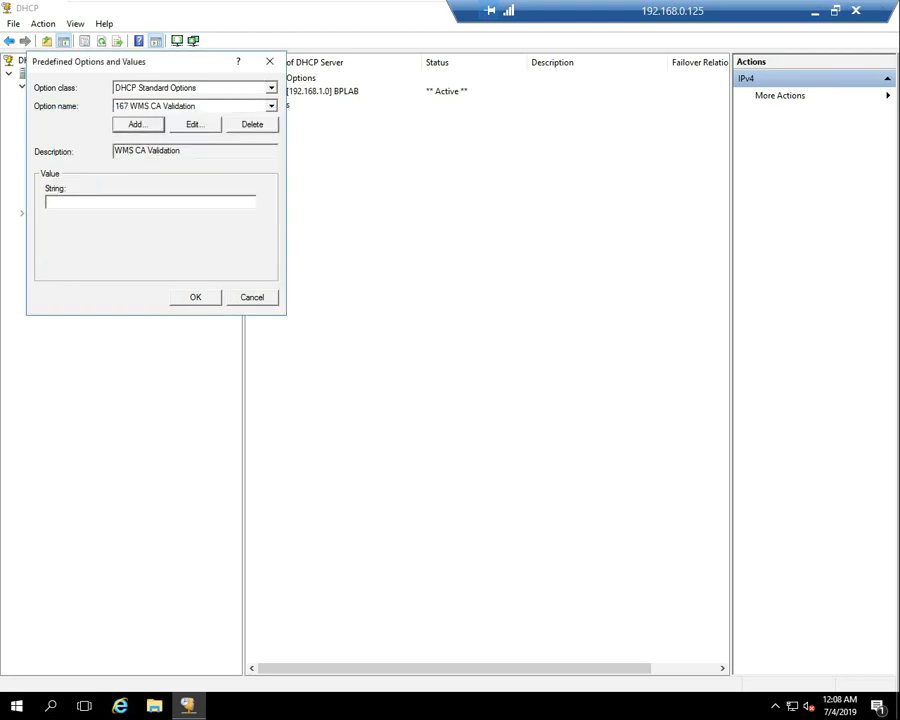
- Enter the string value for option 167 WMS CA Validation and save it
{"action": "left_click", "coordinate": [150, 202]}
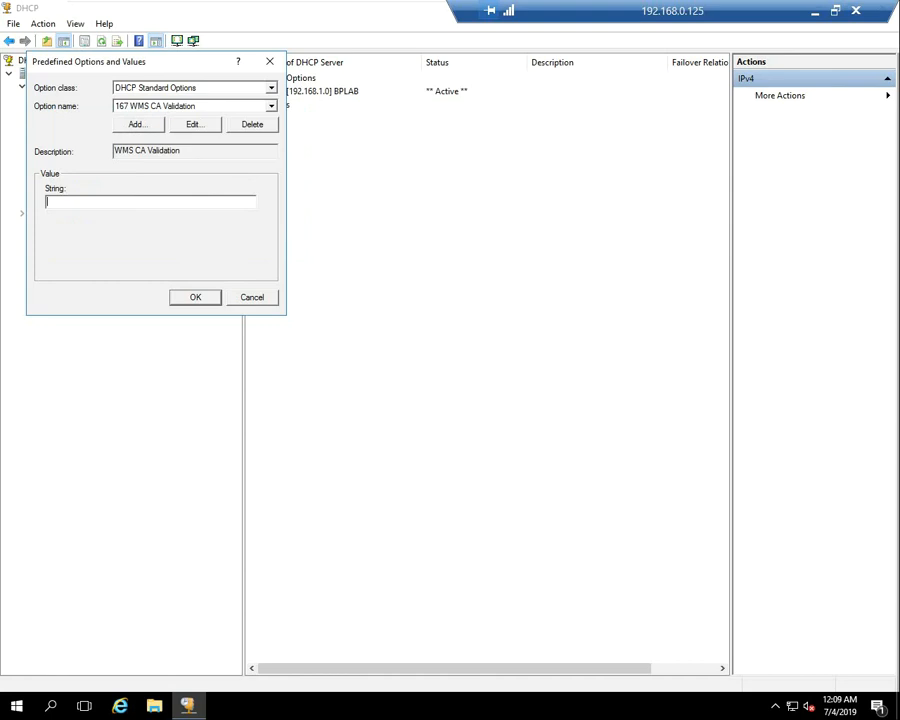
{"action": "type", "text": "FA"}
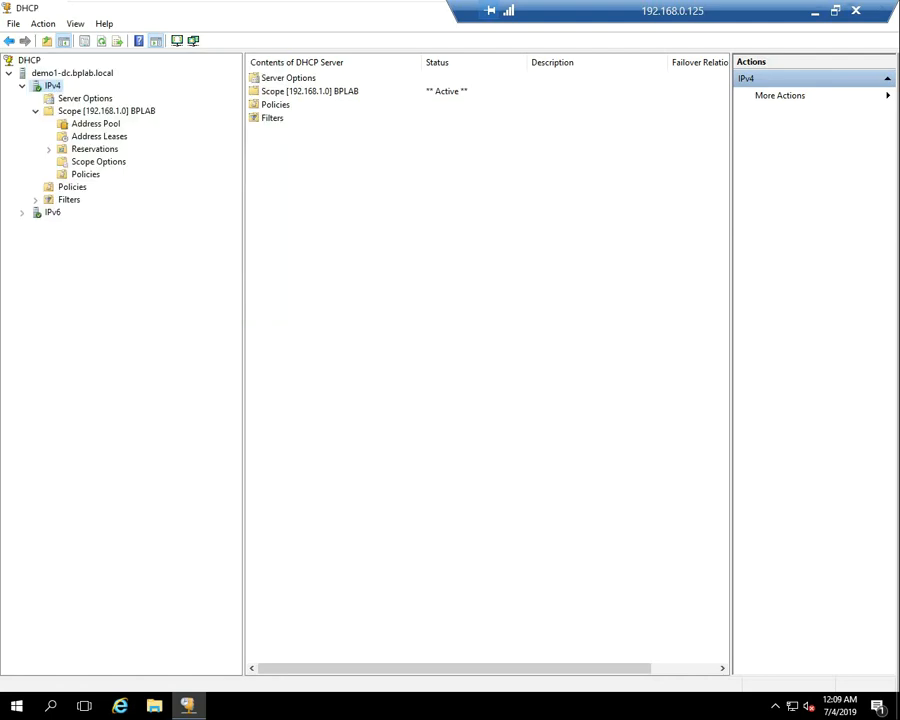
- Add standard option 199 'WMS Group Key' as a String option
{"action": "right_click", "coordinate": [48, 84]}
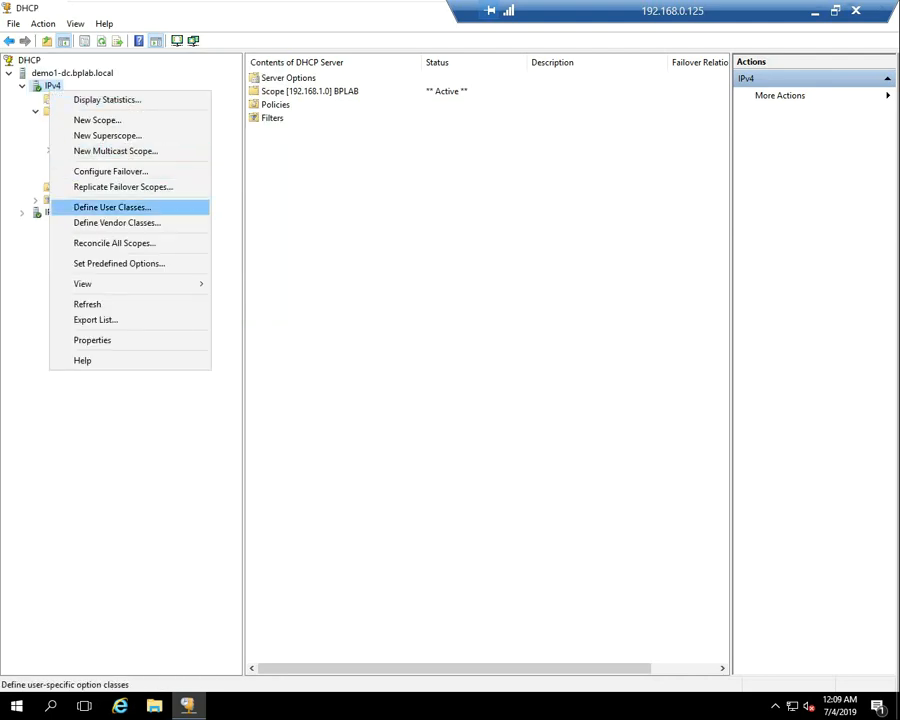
{"action": "left_click", "coordinate": [118, 264]}
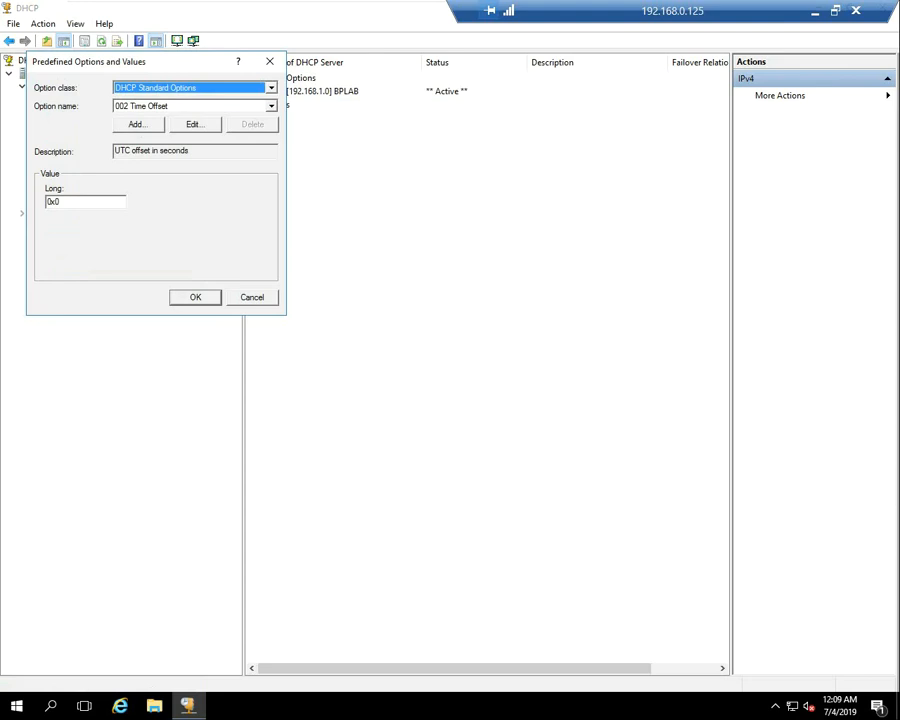
{"action": "left_click", "coordinate": [138, 124]}
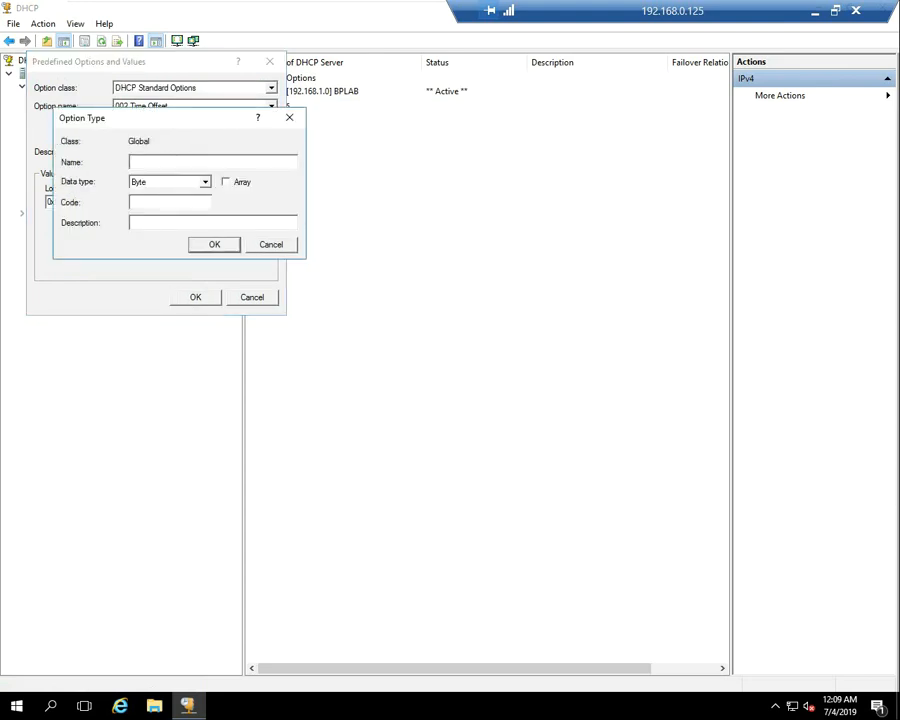
{"action": "type", "text": "WMS G"}
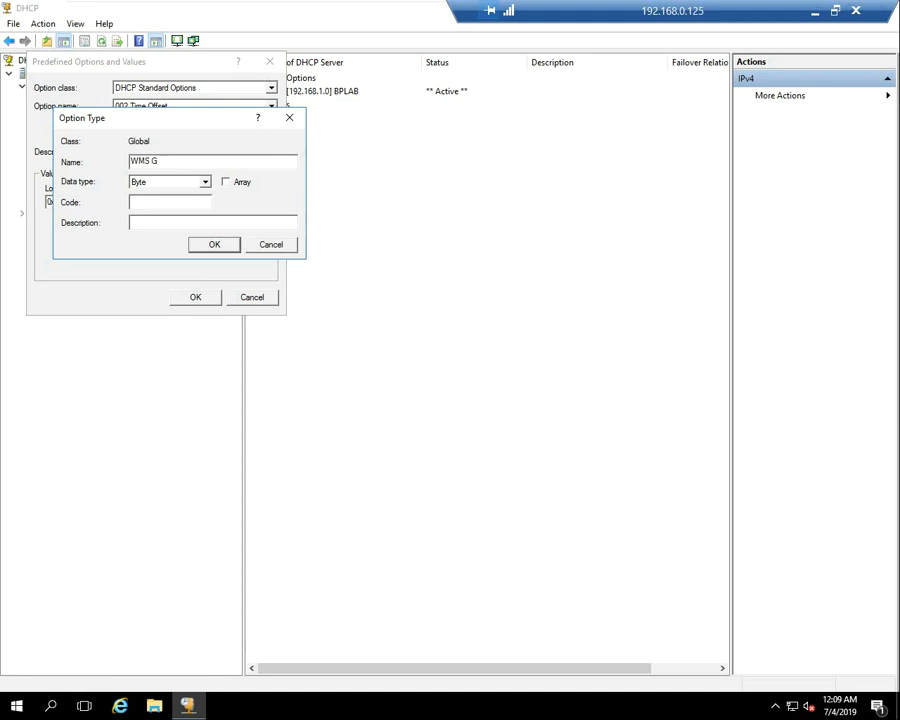
{"action": "type", "text": "roup"}
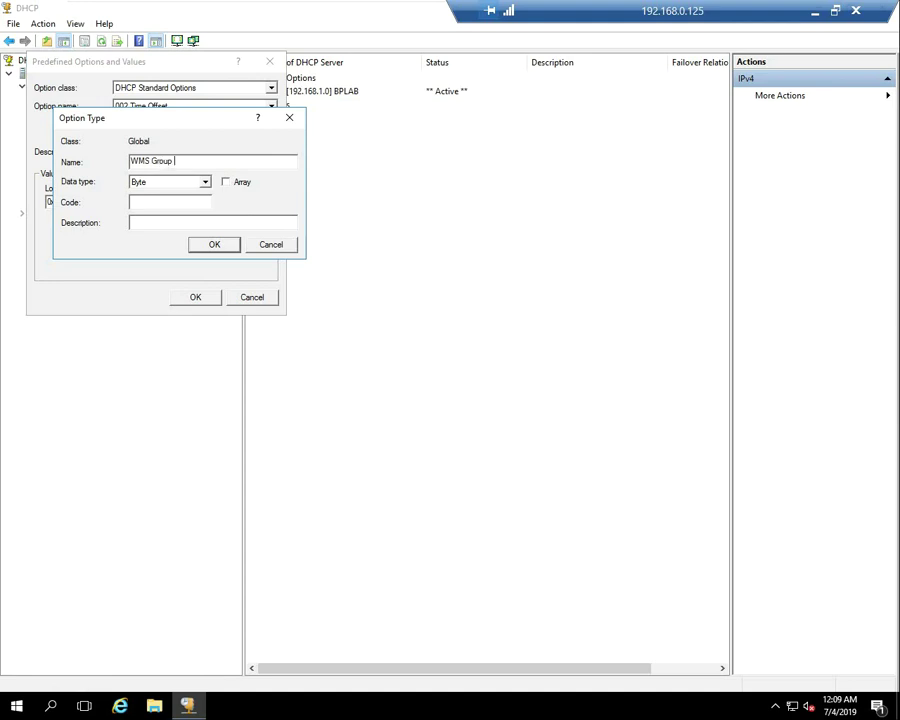
{"action": "type", "text": "Key"}
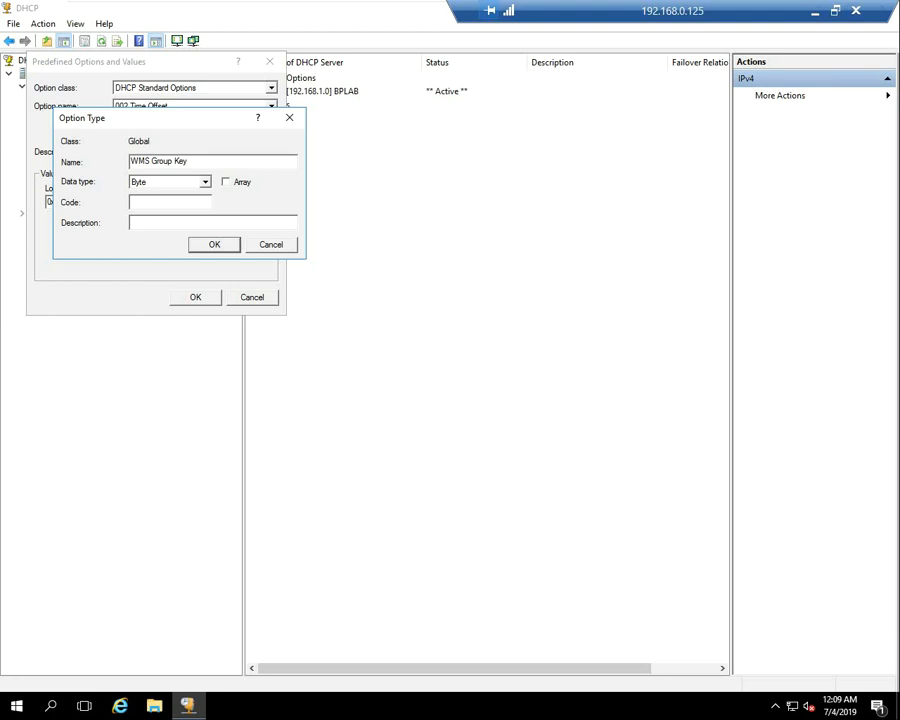
{"action": "triple_click", "coordinate": [156, 160]}
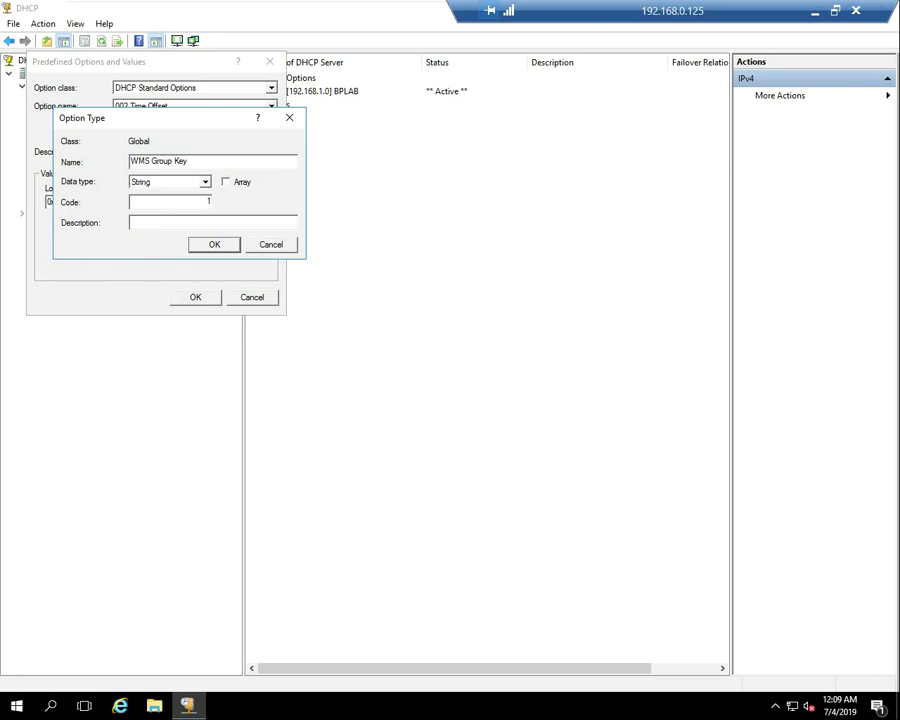
{"action": "type", "text": "99"}
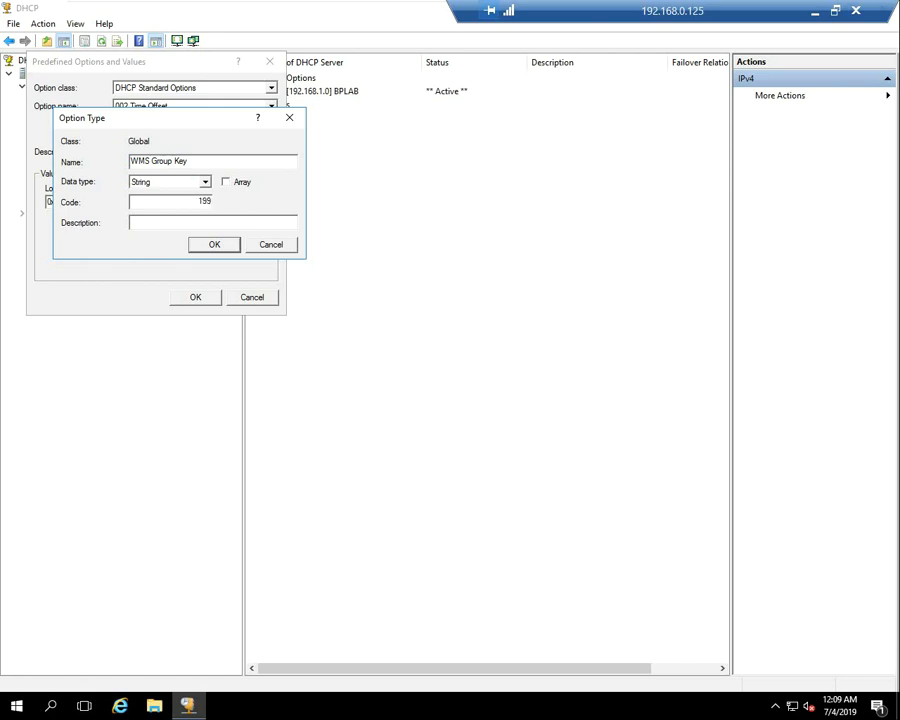
{"action": "left_click", "coordinate": [212, 244]}
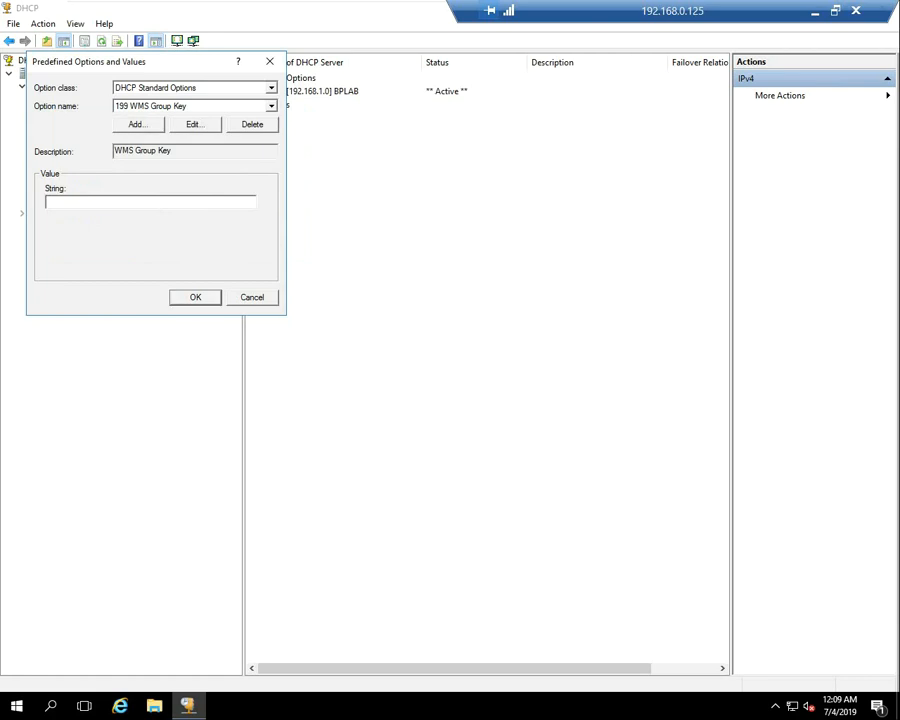
- Set option 199's string value to the default CorpRoot group key and save it
{"action": "type", "text": "defa"}
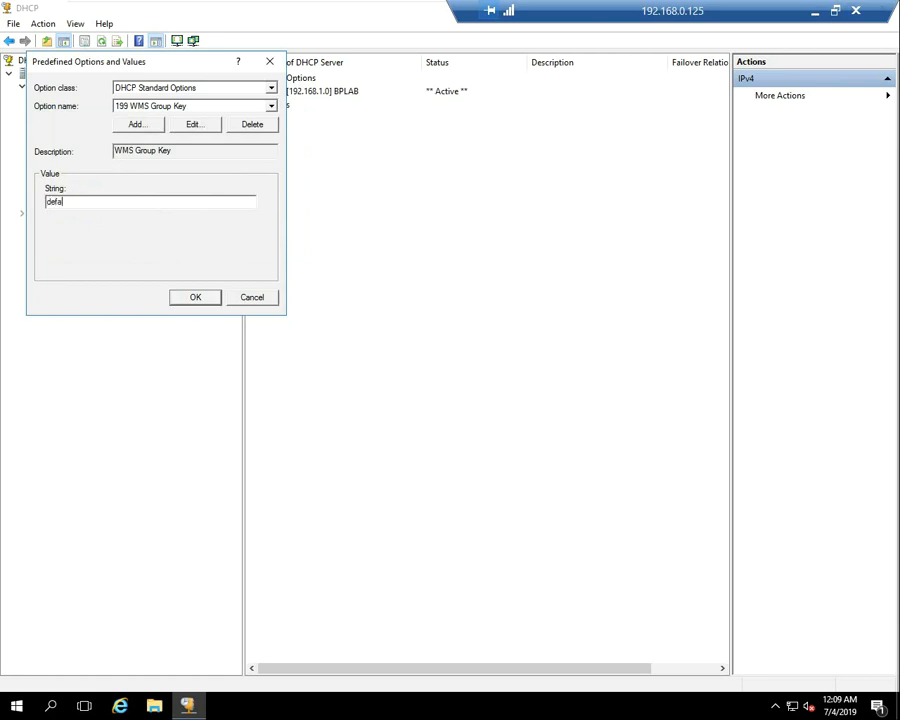
{"action": "type", "text": "-Cor"}
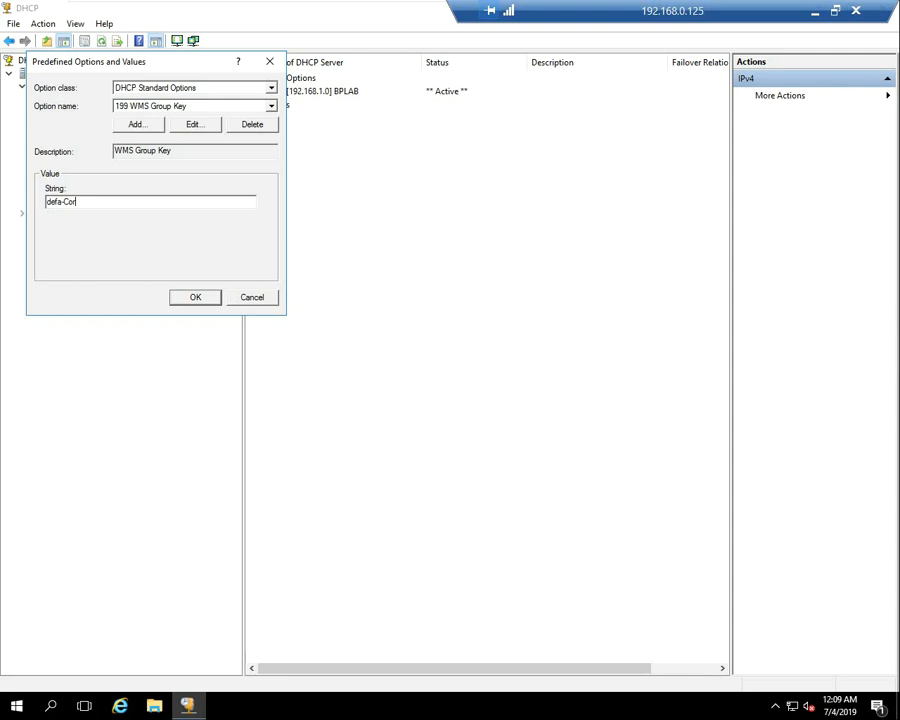
{"action": "type", "text": "p"}
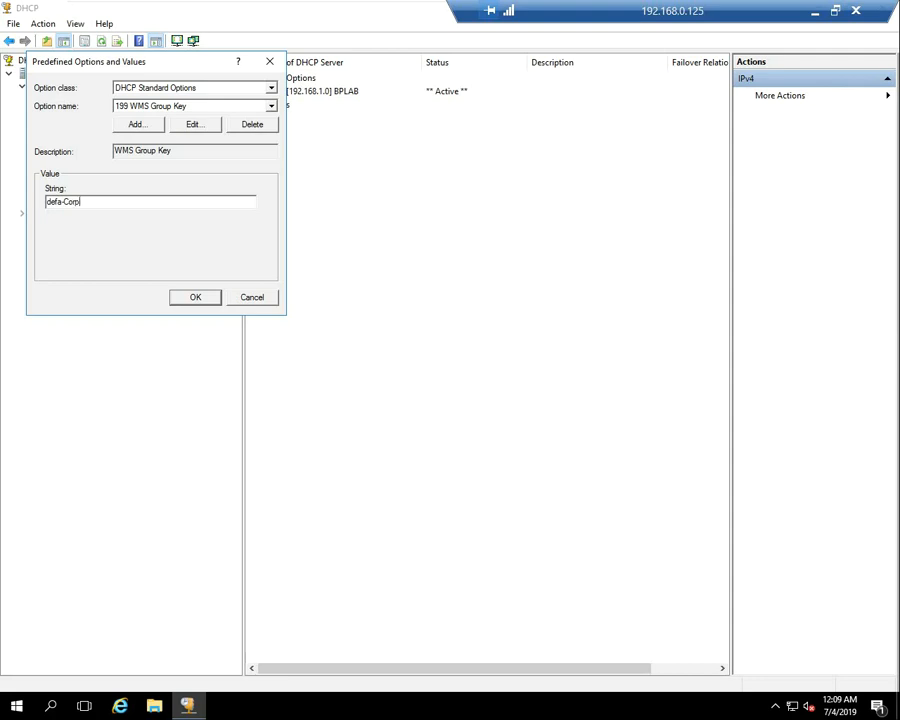
{"action": "type", "text": "Root"}
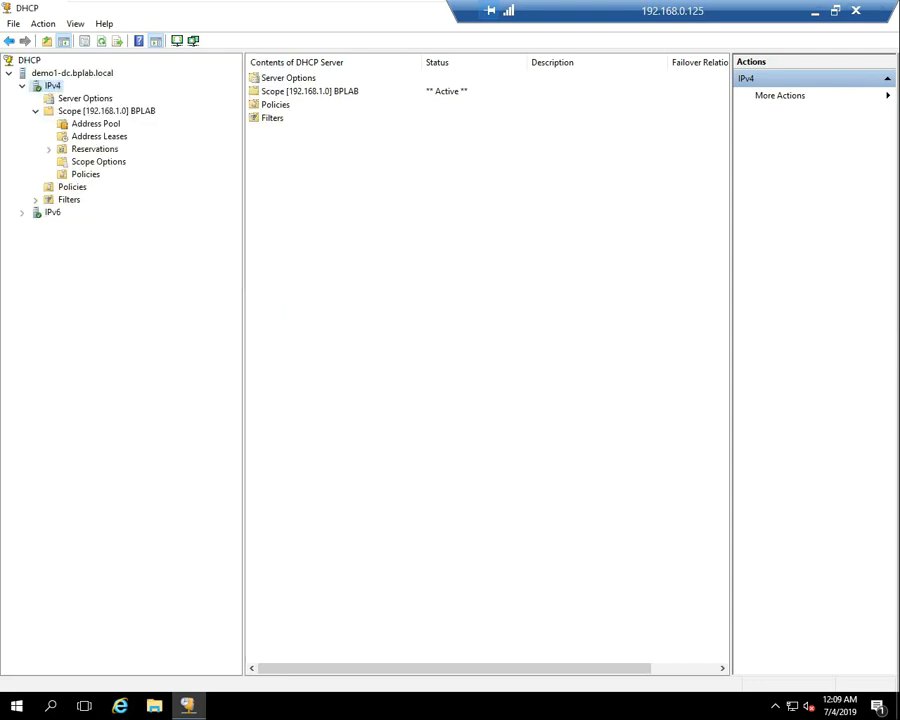
- Enable options 165 WMS Server and 167 WMS CA Validation on the BPLAB scope
{"action": "left_click", "coordinate": [98, 160]}
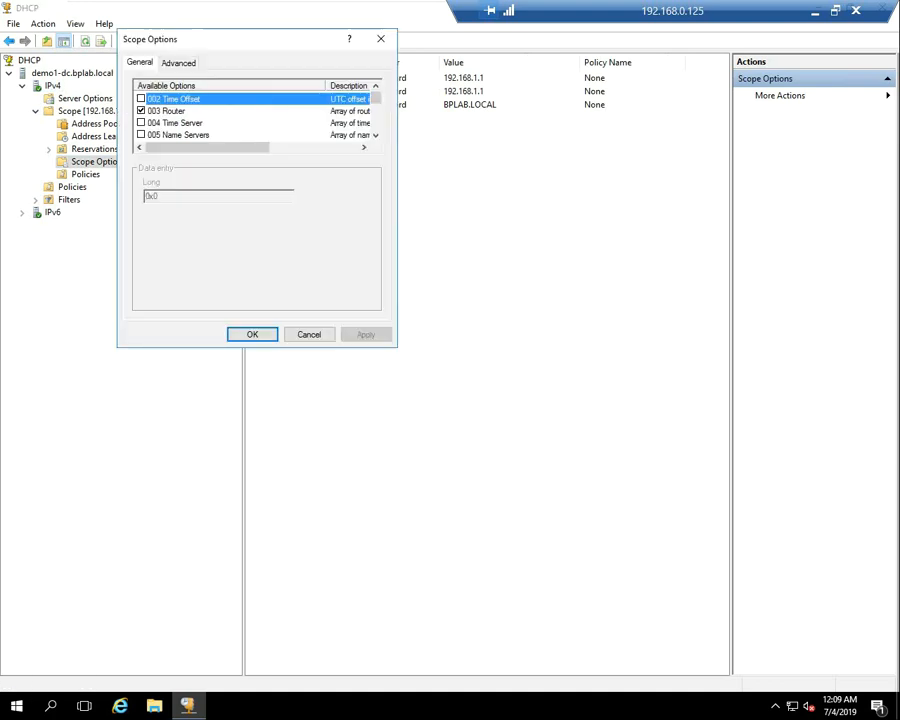
{"action": "scroll", "scroll_direction": "down", "scroll_amount": 3}
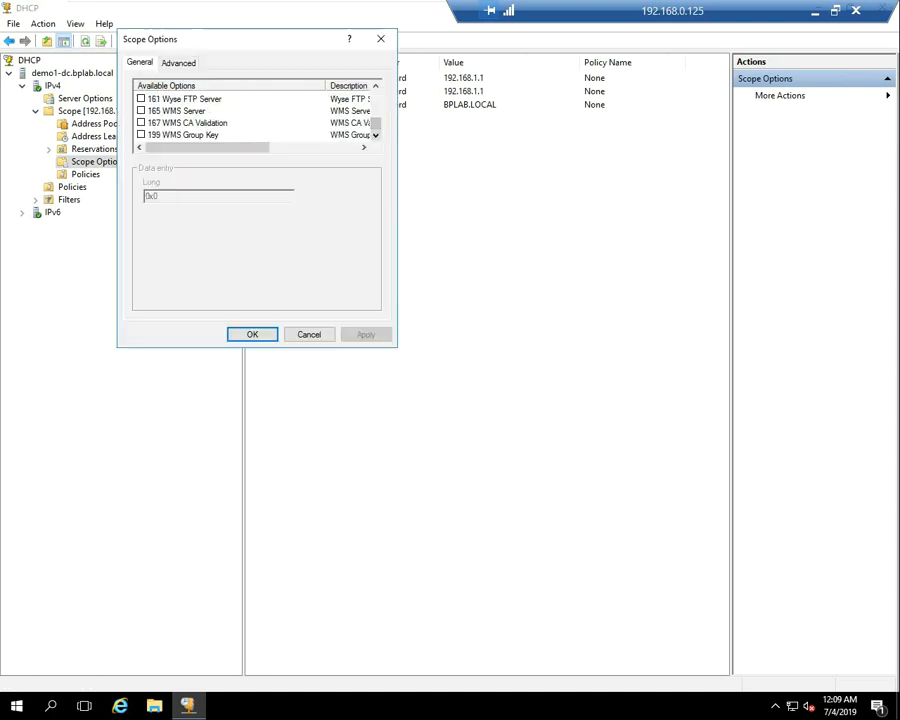
{"action": "left_click", "coordinate": [140, 124]}
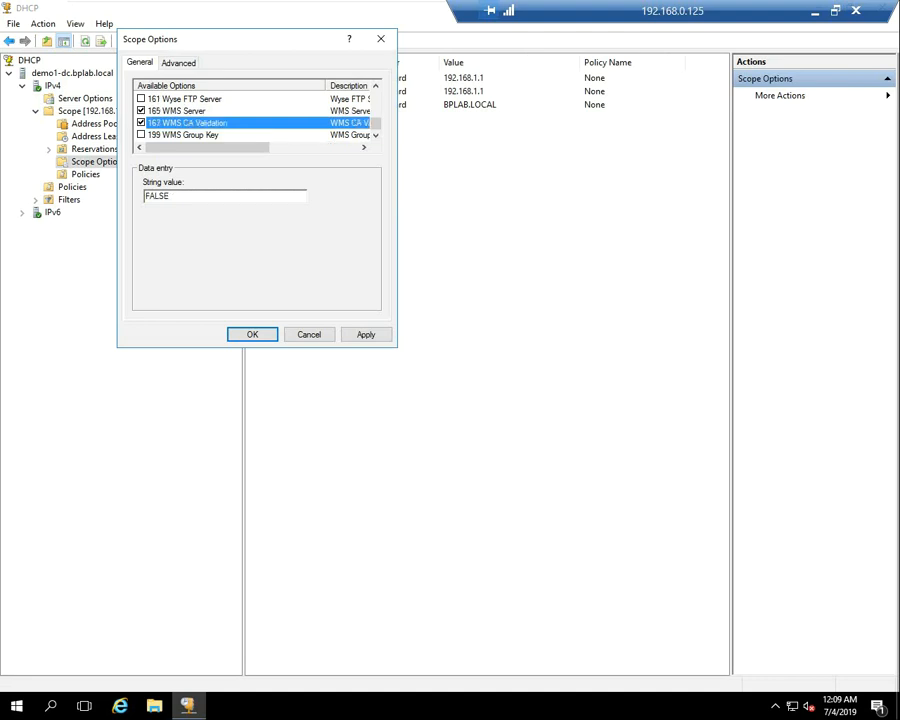
{"action": "left_click", "coordinate": [252, 334]}
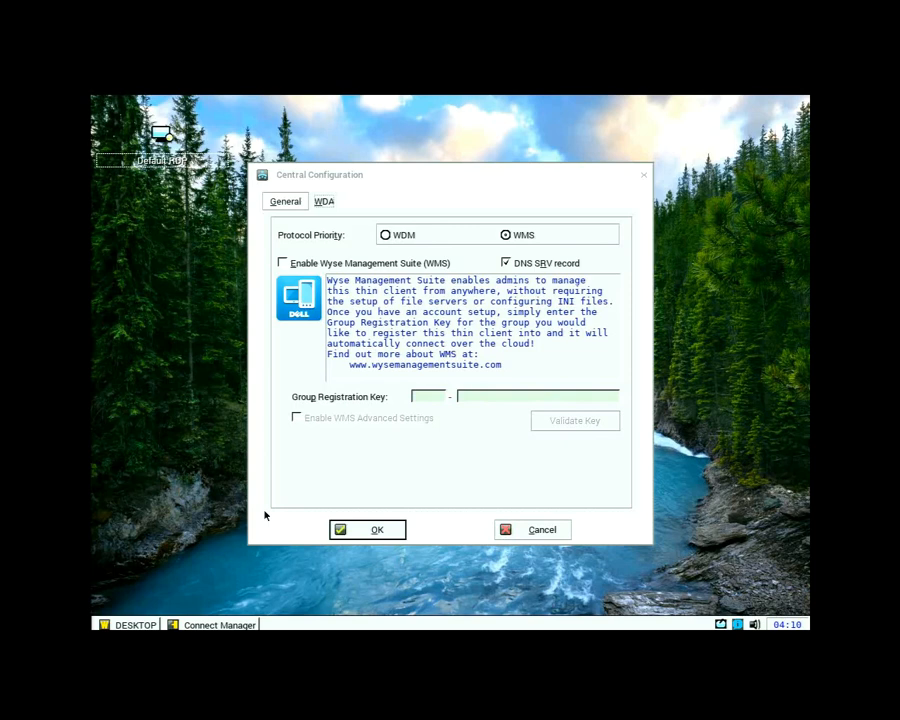
- Restart the thin client from the taskbar Shutdown menu to pick up the new DHCP settings
{"action": "left_click", "coordinate": [128, 624]}
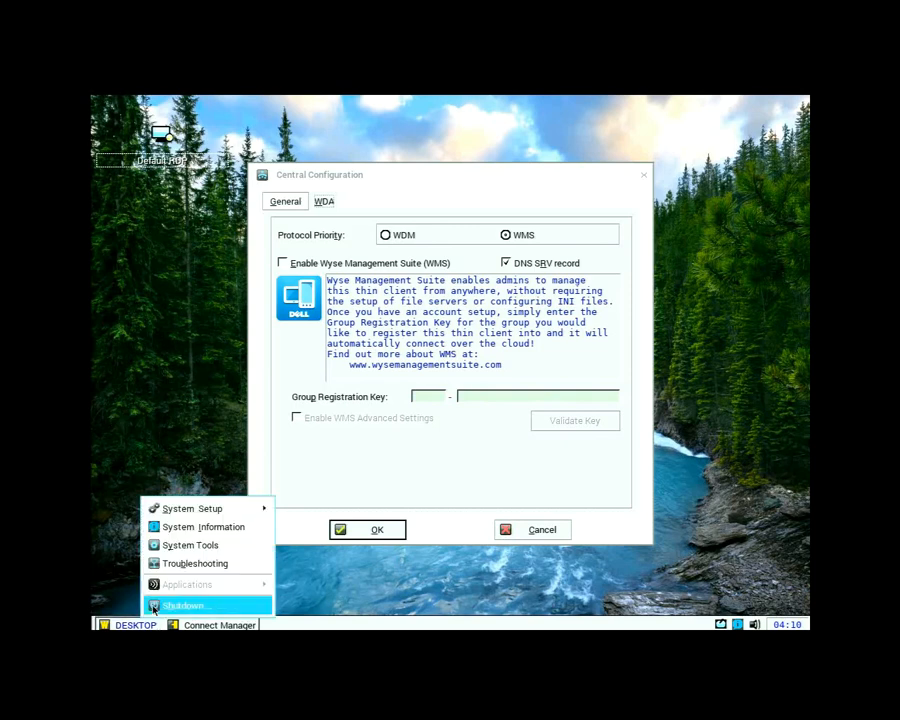
{"action": "left_click", "coordinate": [188, 604]}
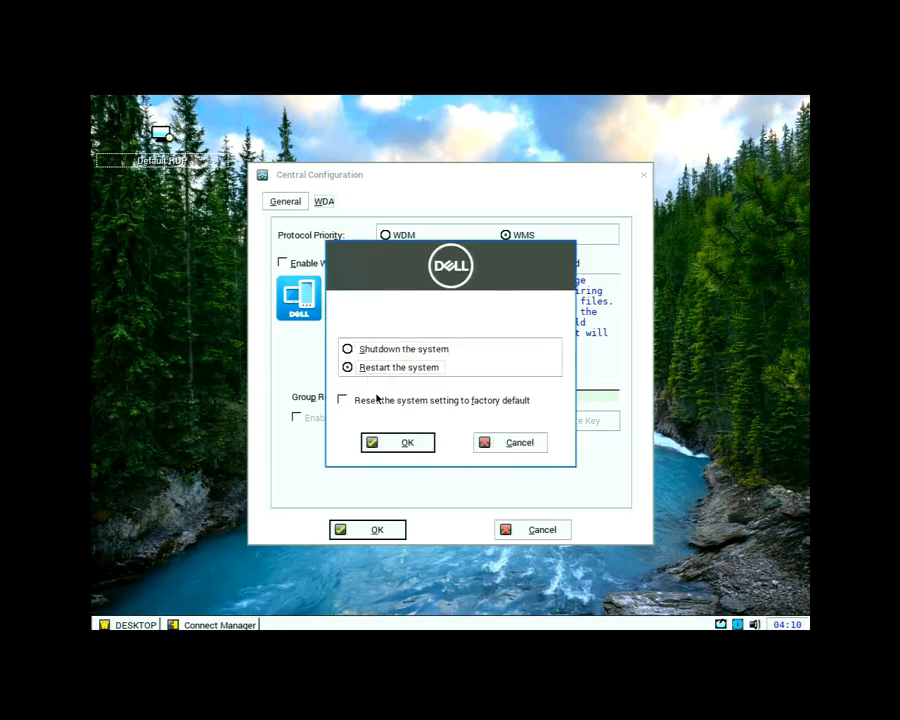
{"action": "left_click", "coordinate": [396, 442]}
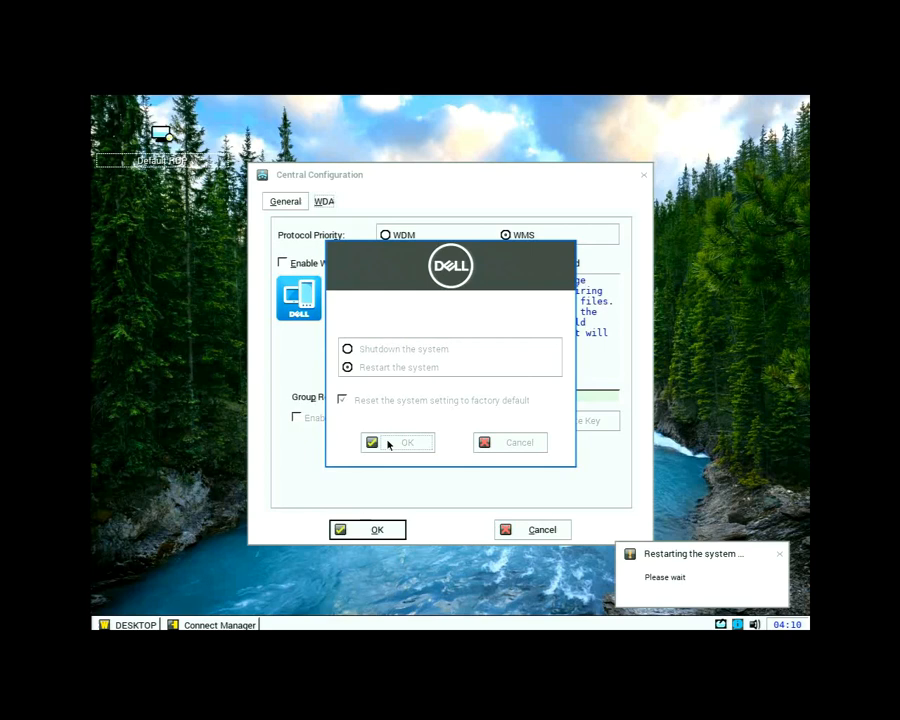
{"action": "left_click", "coordinate": [396, 442]}
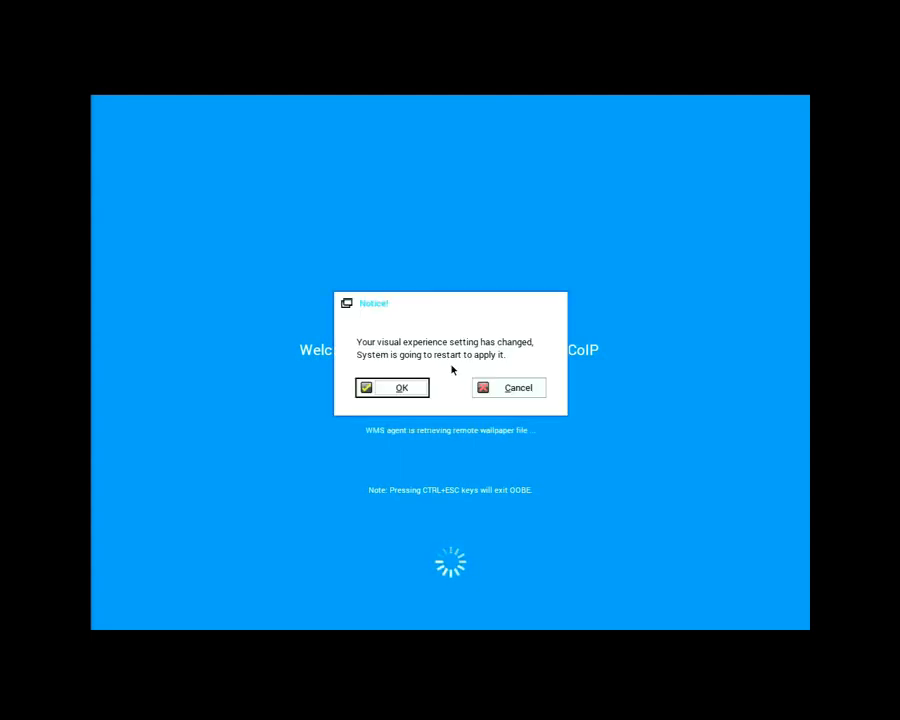
{"action": "mouse_move", "coordinate": [356, 404]}
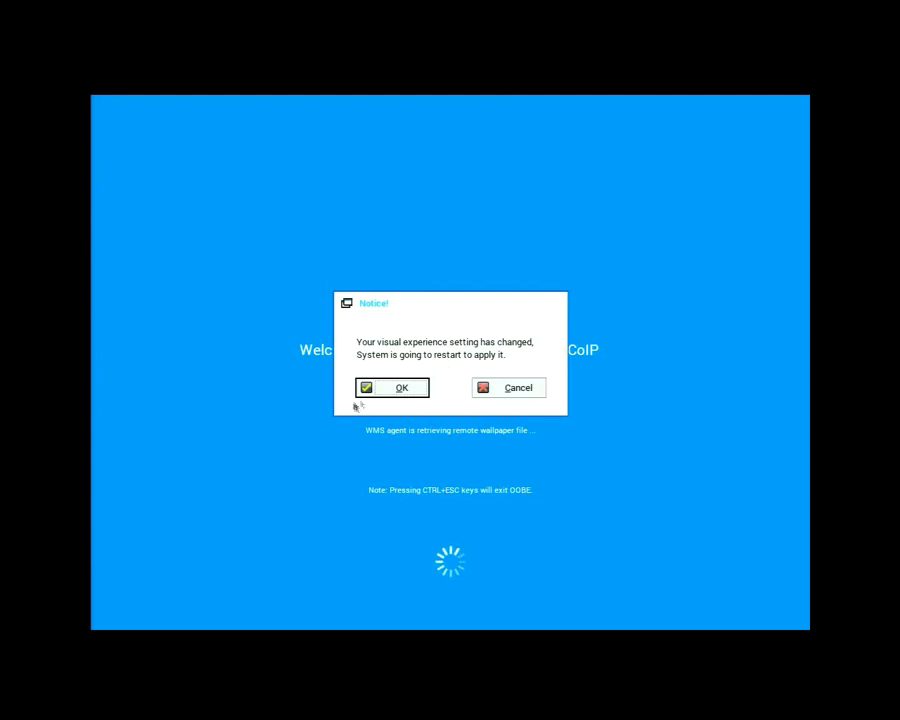
- Accept the restart prompt so ThinOS reboots into the CorpRoot group
{"action": "left_click", "coordinate": [392, 388]}
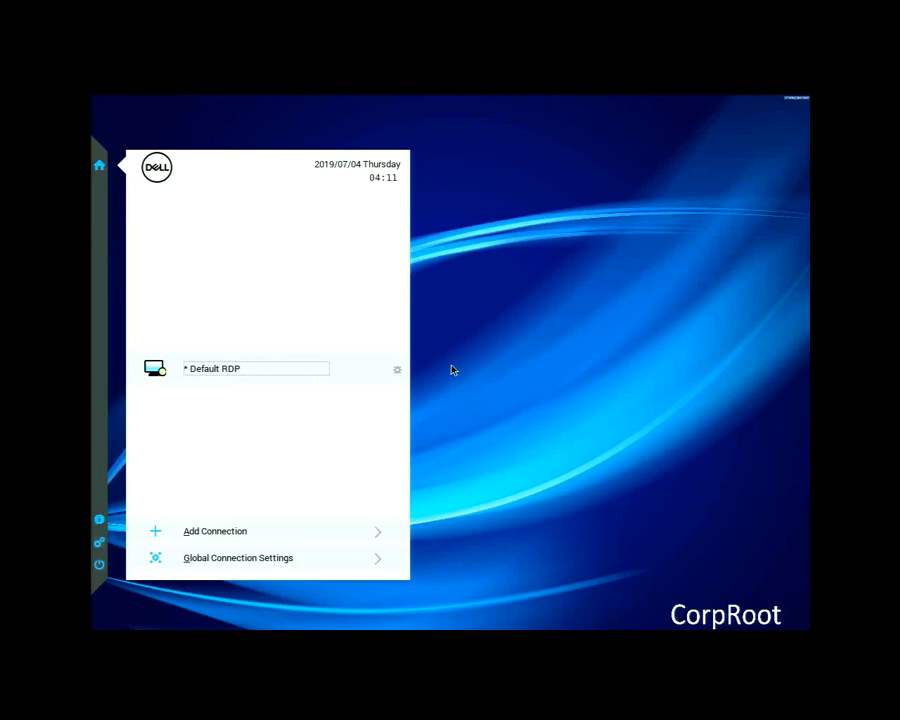
{"action": "mouse_move", "coordinate": [156, 558]}
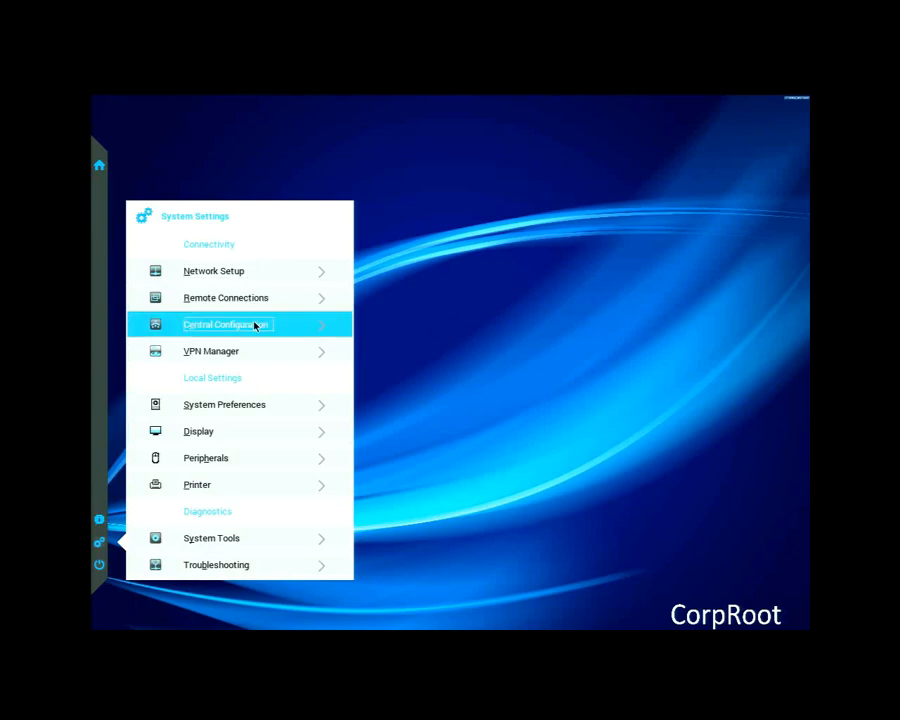
- View the Central Configuration settings under System Settings after the restart
{"action": "left_click", "coordinate": [224, 324]}
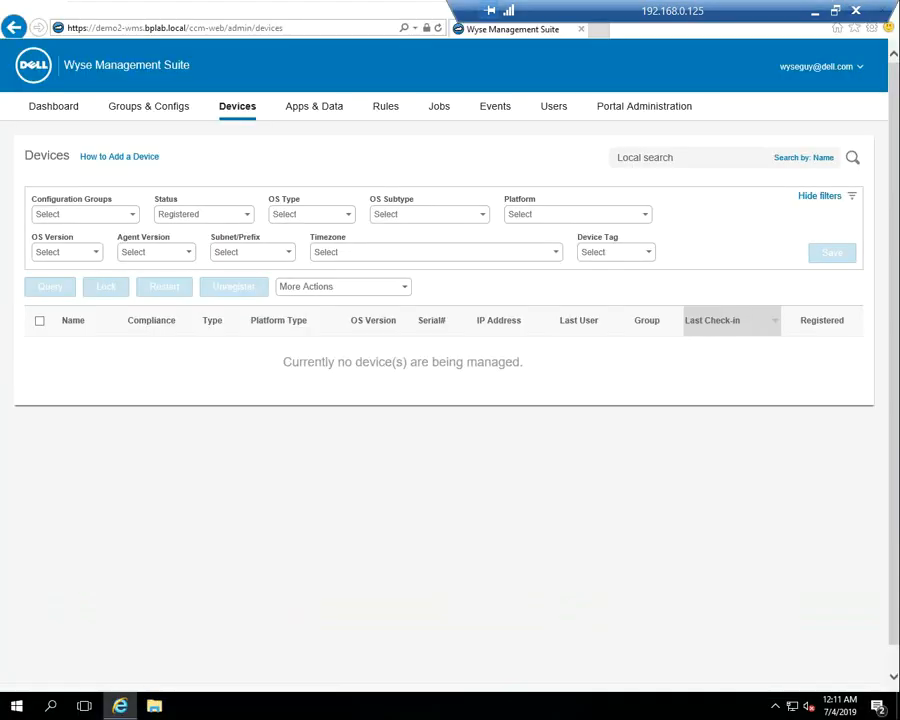
- Refresh the Devices list to show the WTOS client in CorpRoot, checked in a minute ago
{"action": "left_click", "coordinate": [148, 106]}
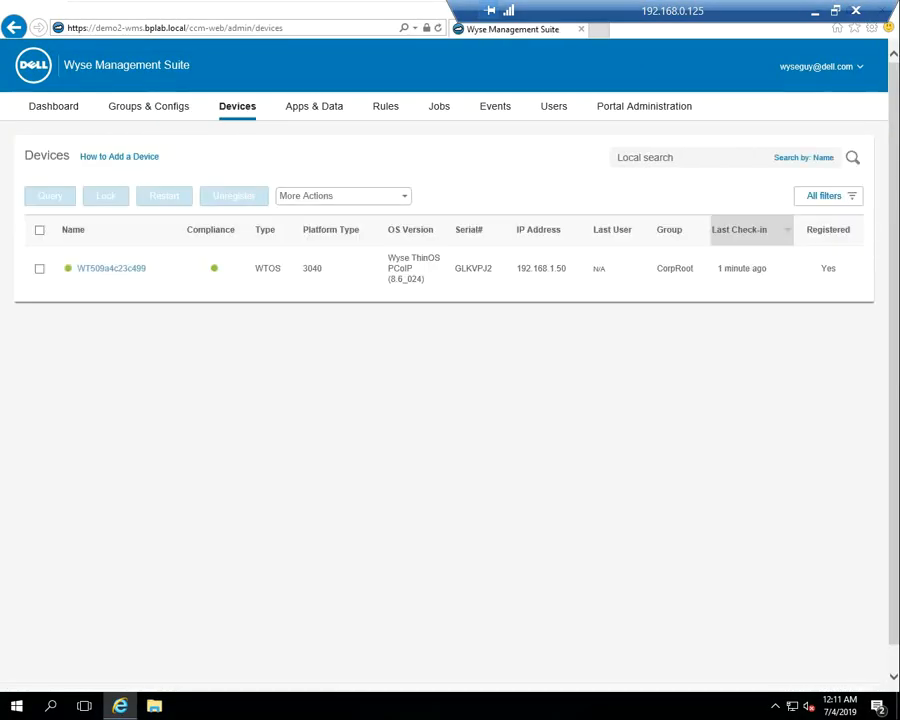
{"action": "left_click", "coordinate": [828, 196]}
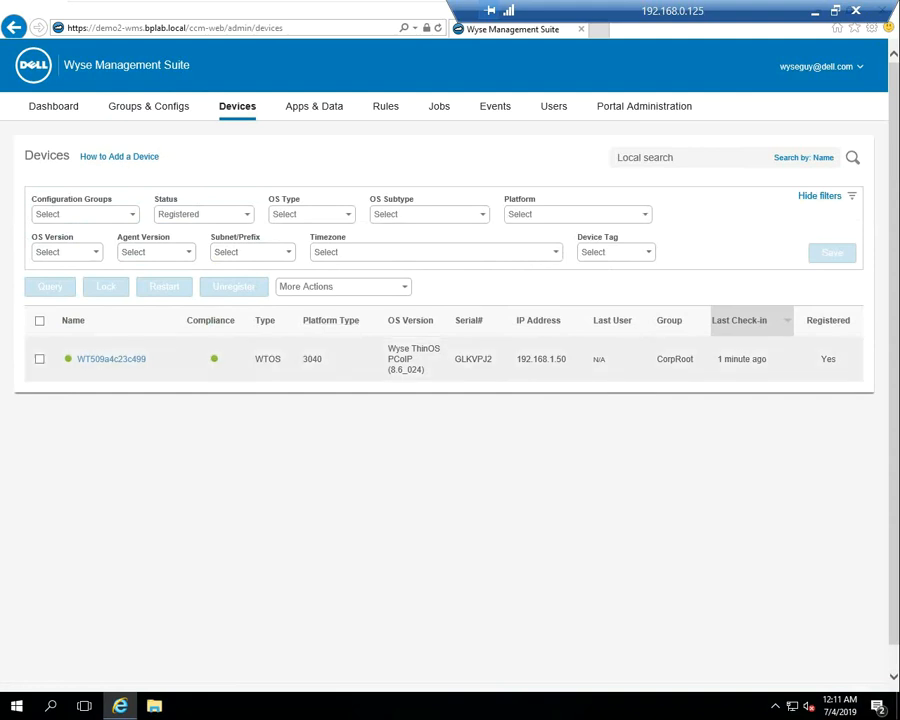